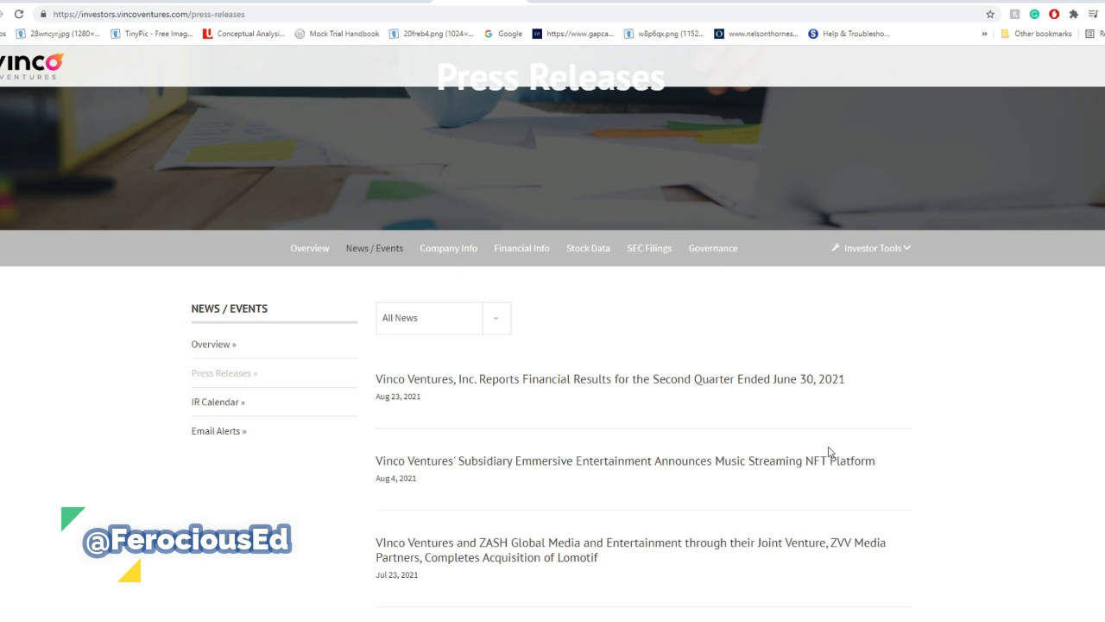
mouse_move(819, 505)
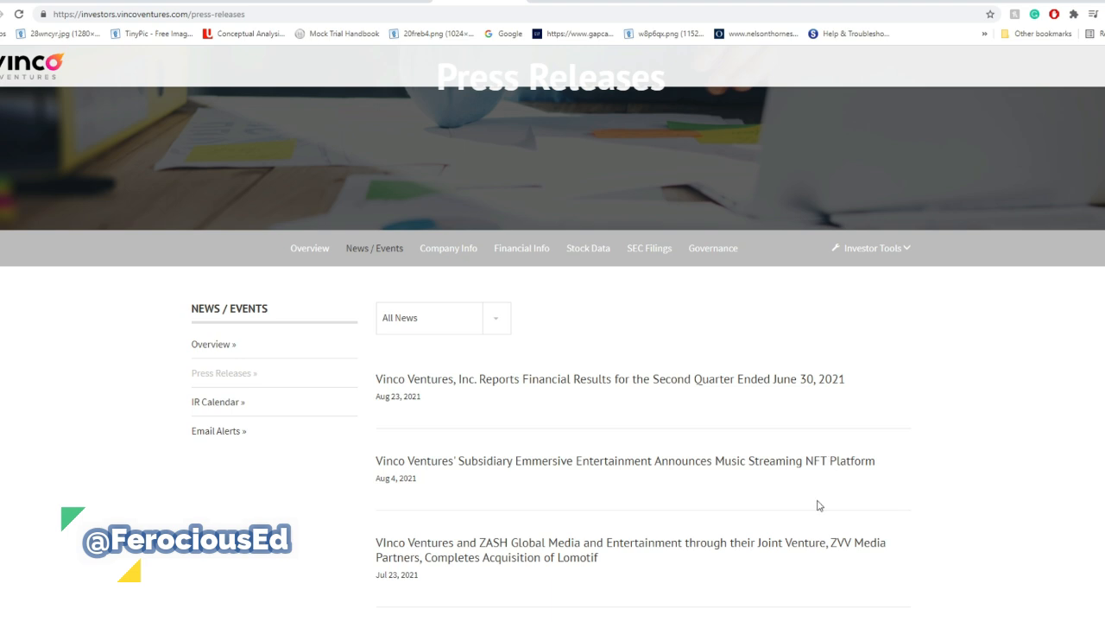
mouse_move(817, 505)
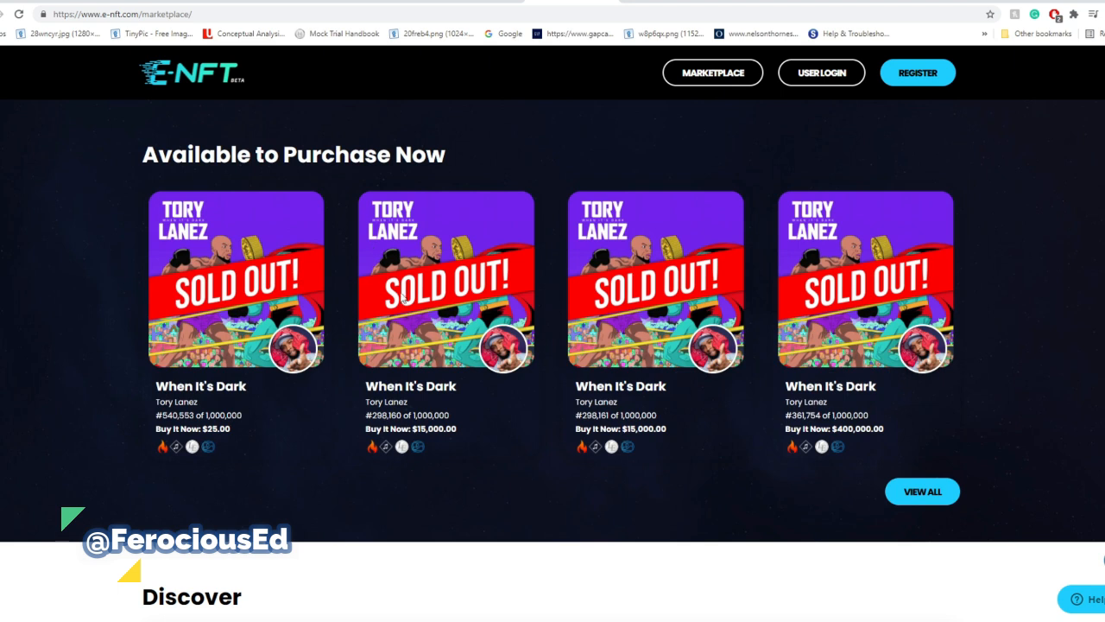
mouse_move(413, 383)
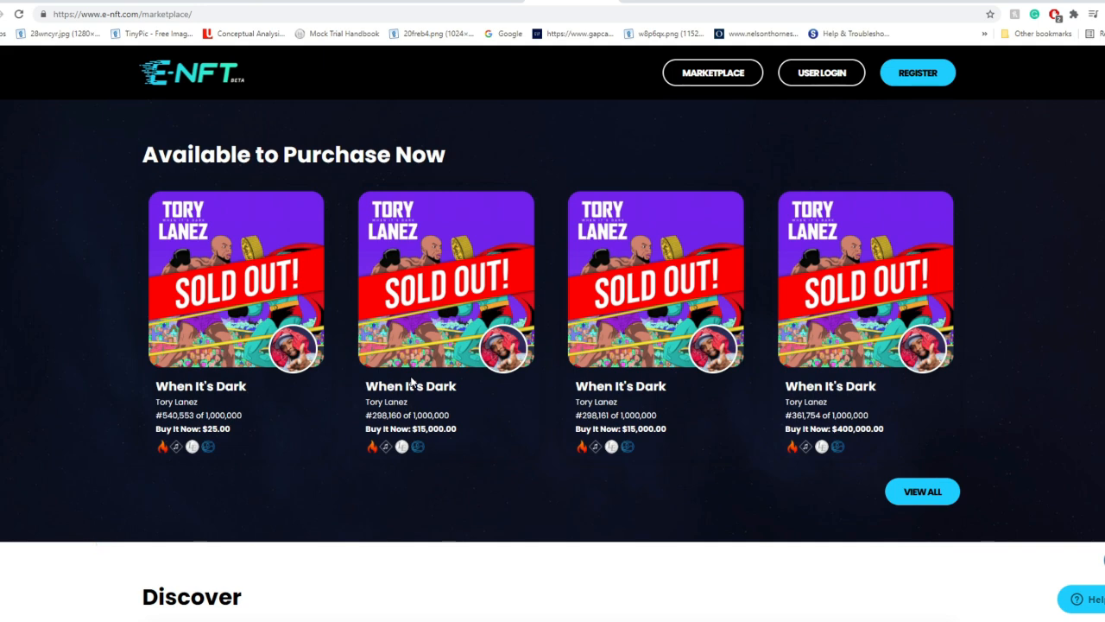
Step: Browse the Available to Purchase Now section and open the When It's Dark by Tory Lanez listings
scroll(down, 3)
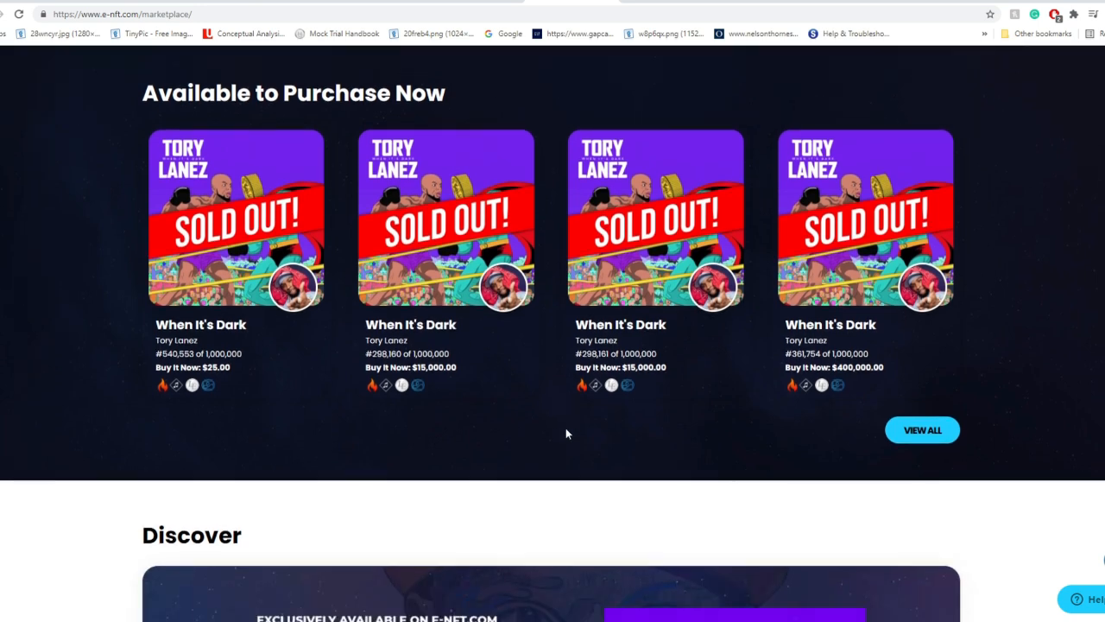
scroll(up, 3)
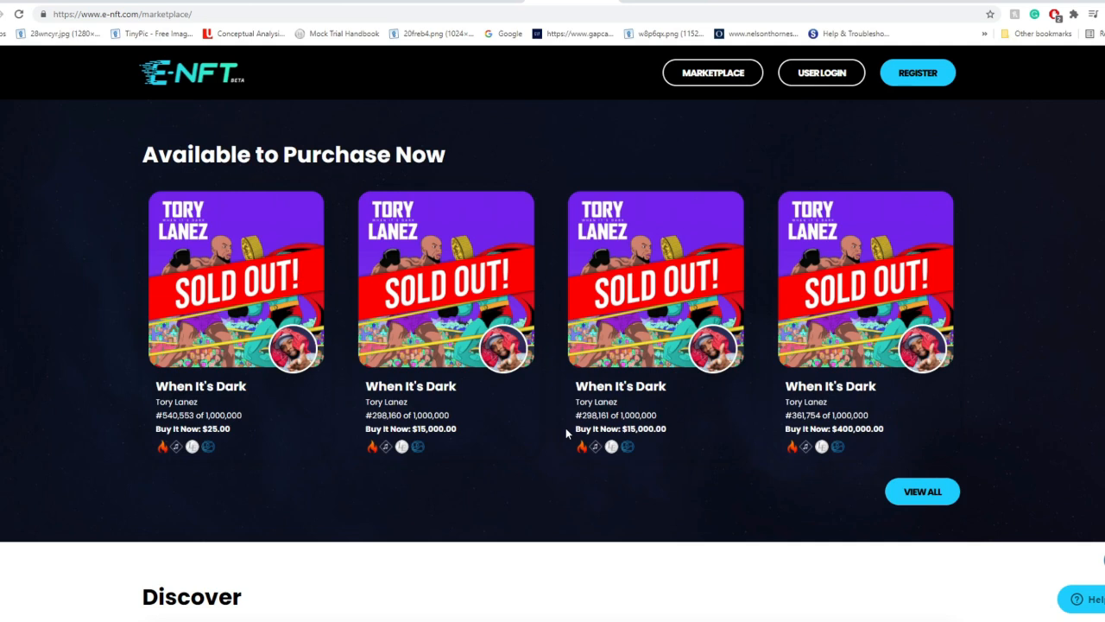
mouse_move(624, 387)
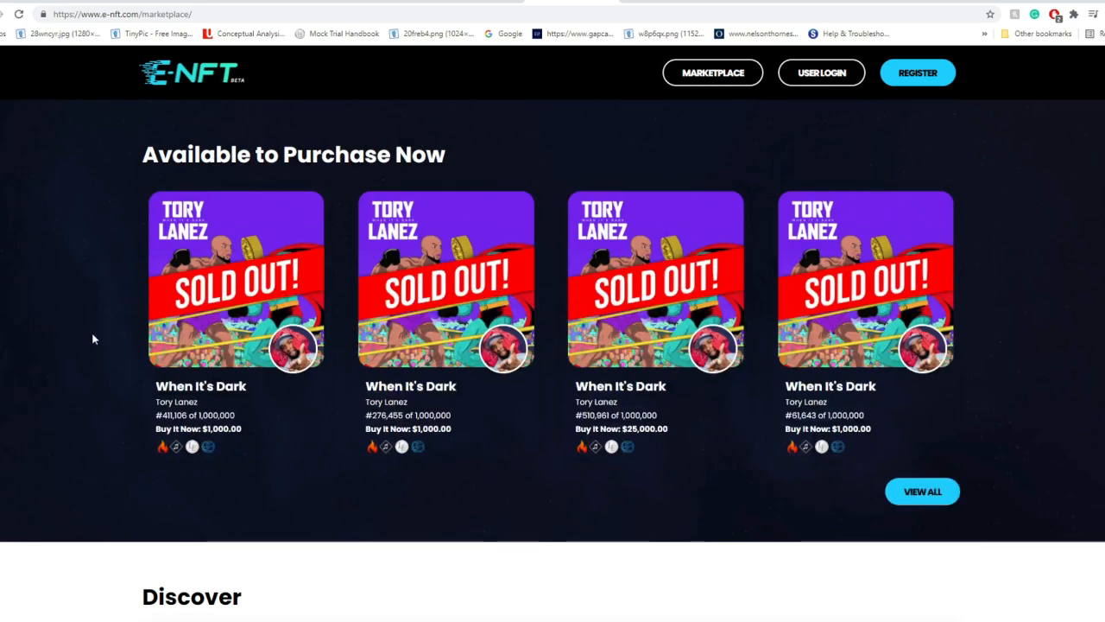
click(235, 278)
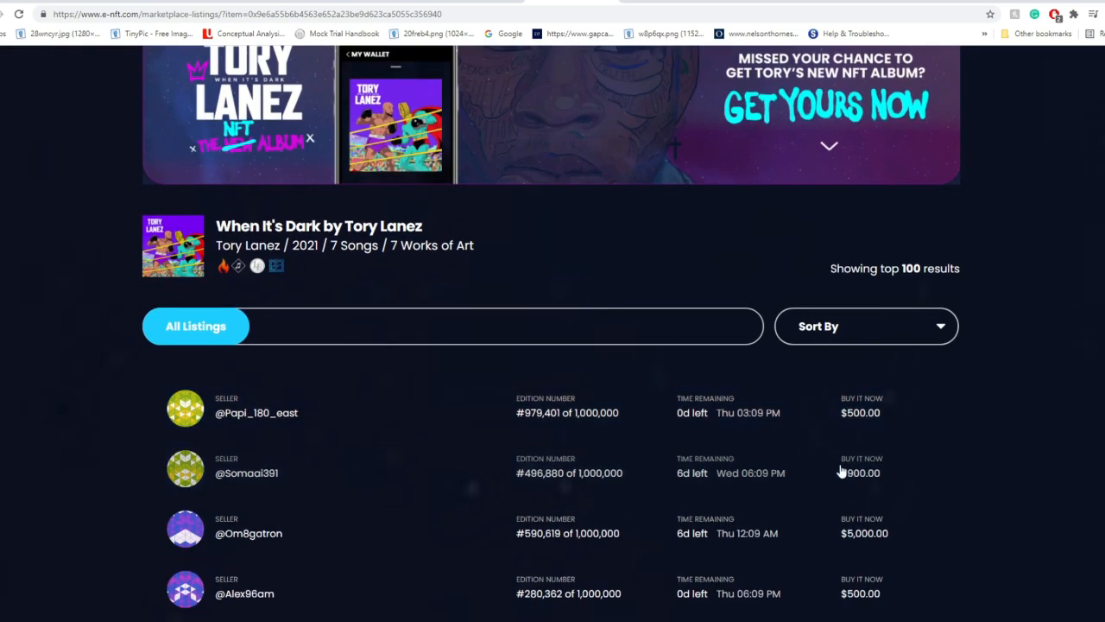
Step: Sort the When It's Dark listings by Price (Low to High) and look through the cheapest offers
click(865, 324)
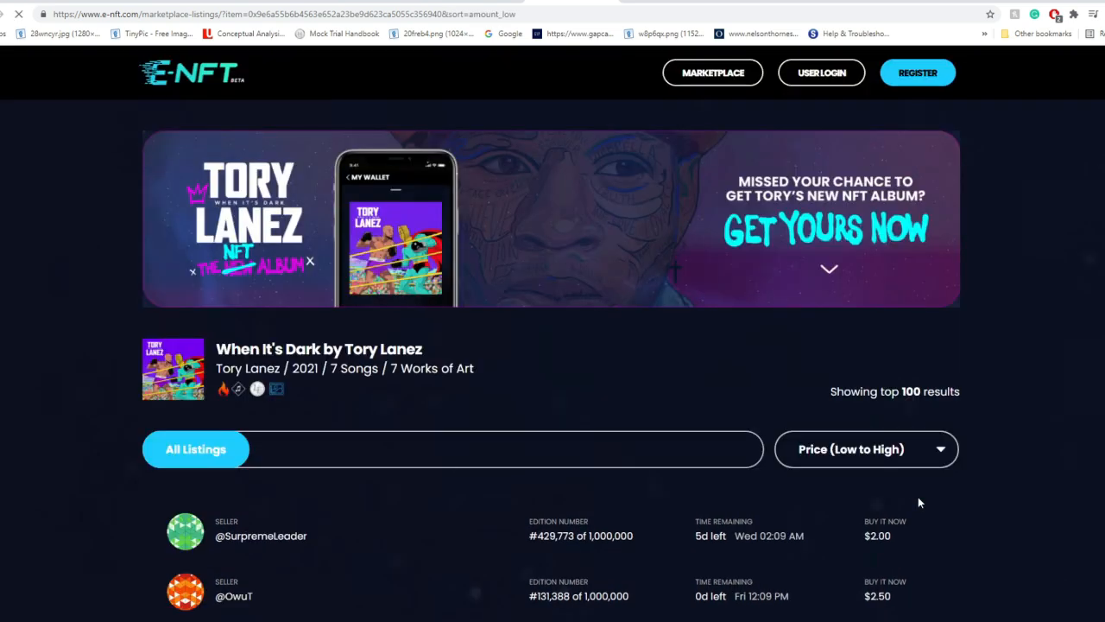
scroll(down, 3)
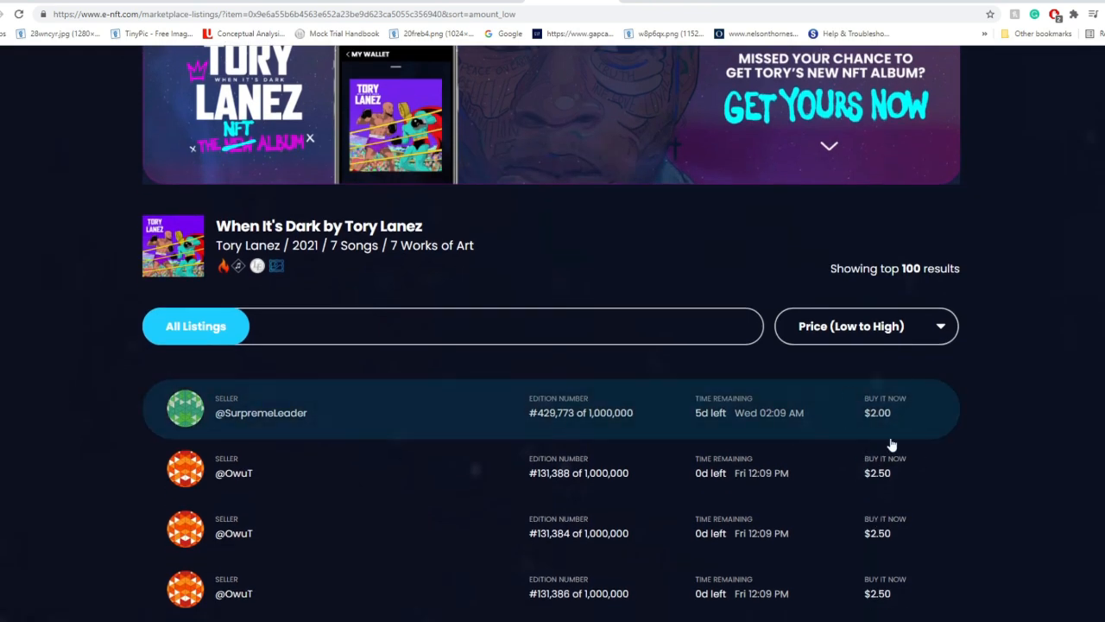
scroll(down, 3)
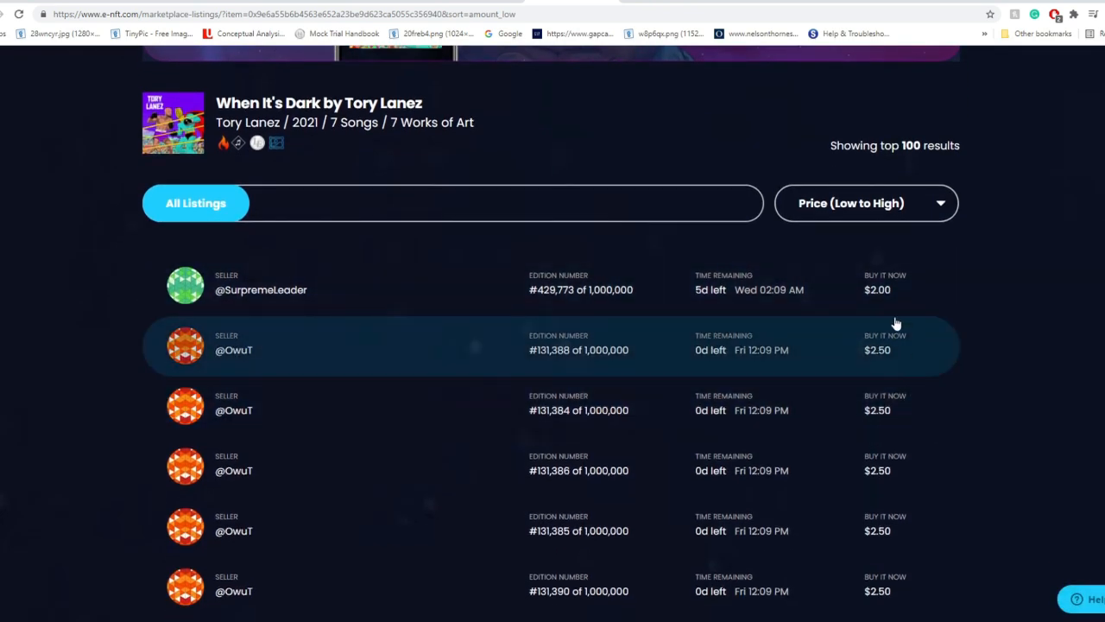
mouse_move(884, 345)
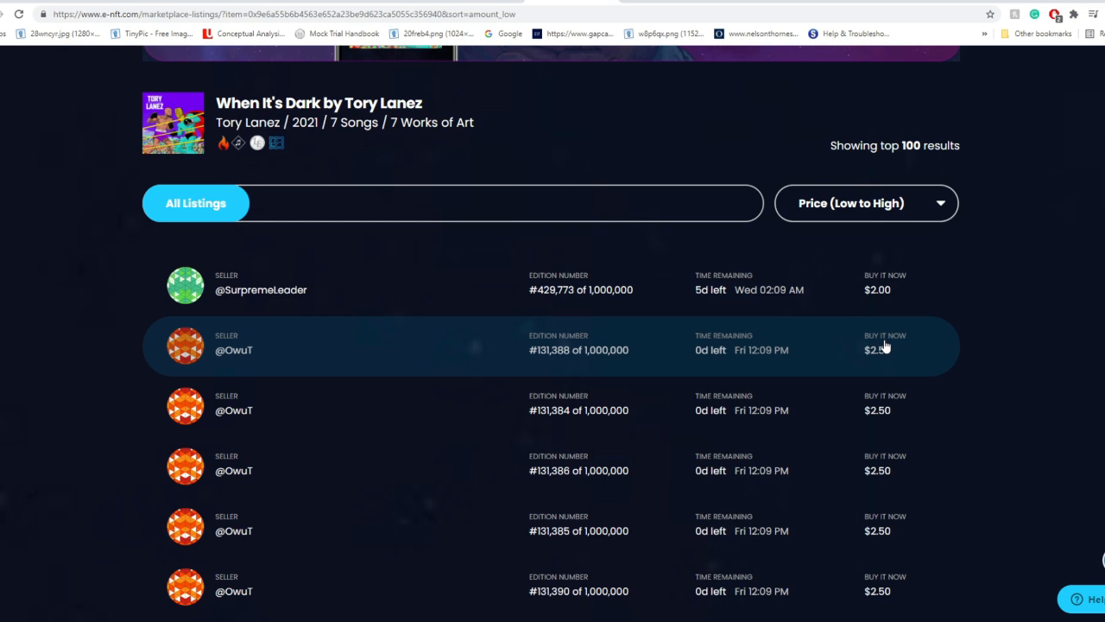
mouse_move(849, 456)
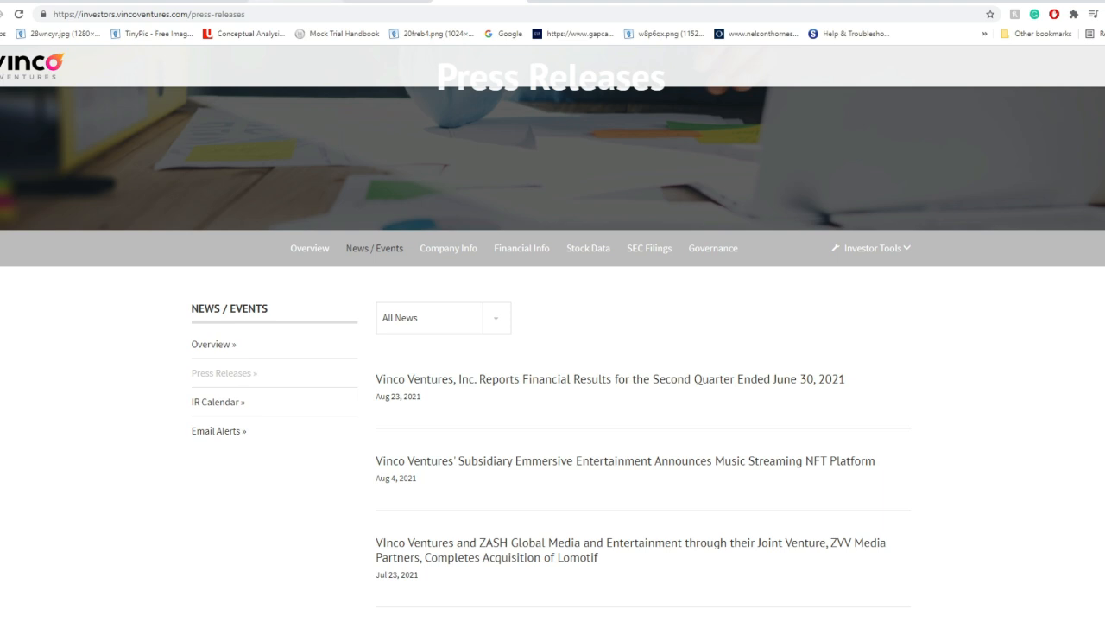
mouse_move(653, 76)
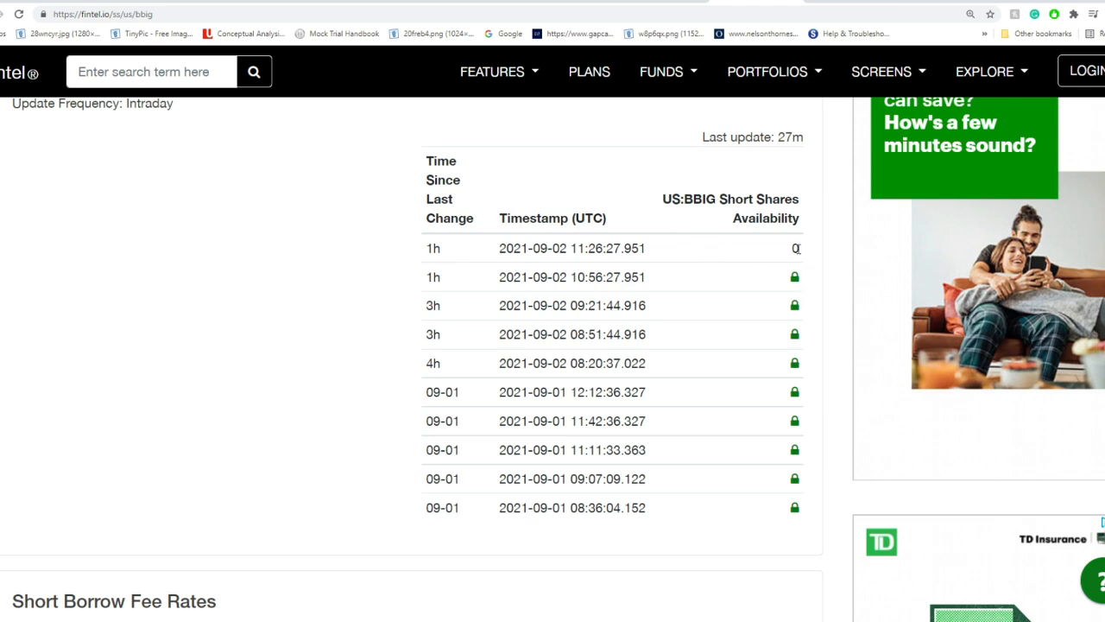
Step: Highlight the latest BBIG short shares availability value of 0 in the Fintel table
double_click(784, 138)
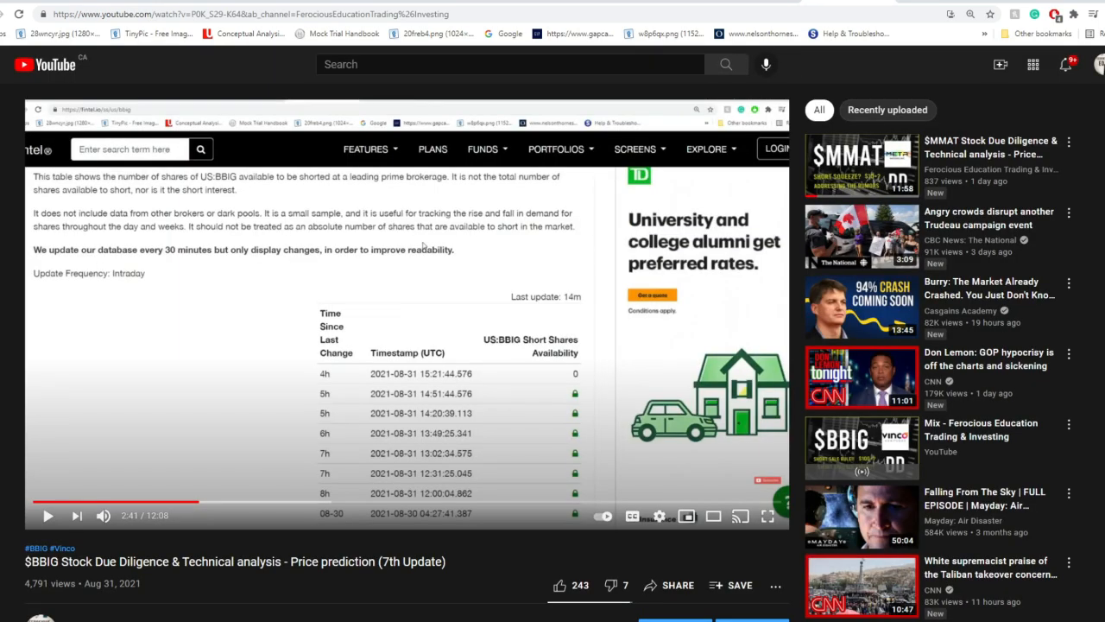
mouse_move(542, 440)
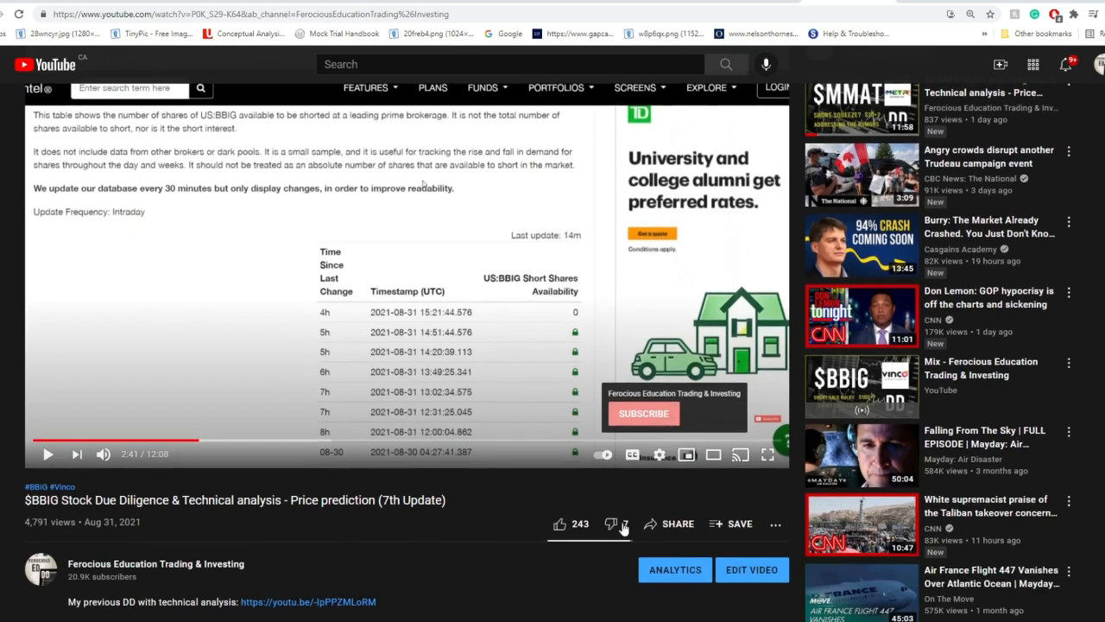
Step: Like the $BBIG due diligence YouTube video, raising its count to 244
click(560, 523)
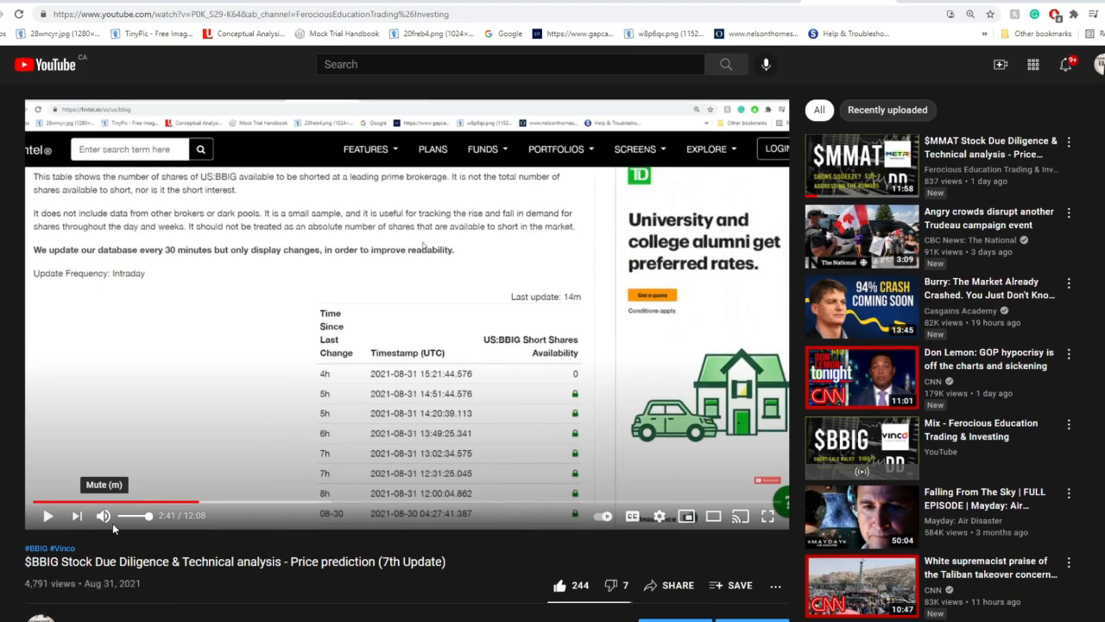
mouse_move(560, 384)
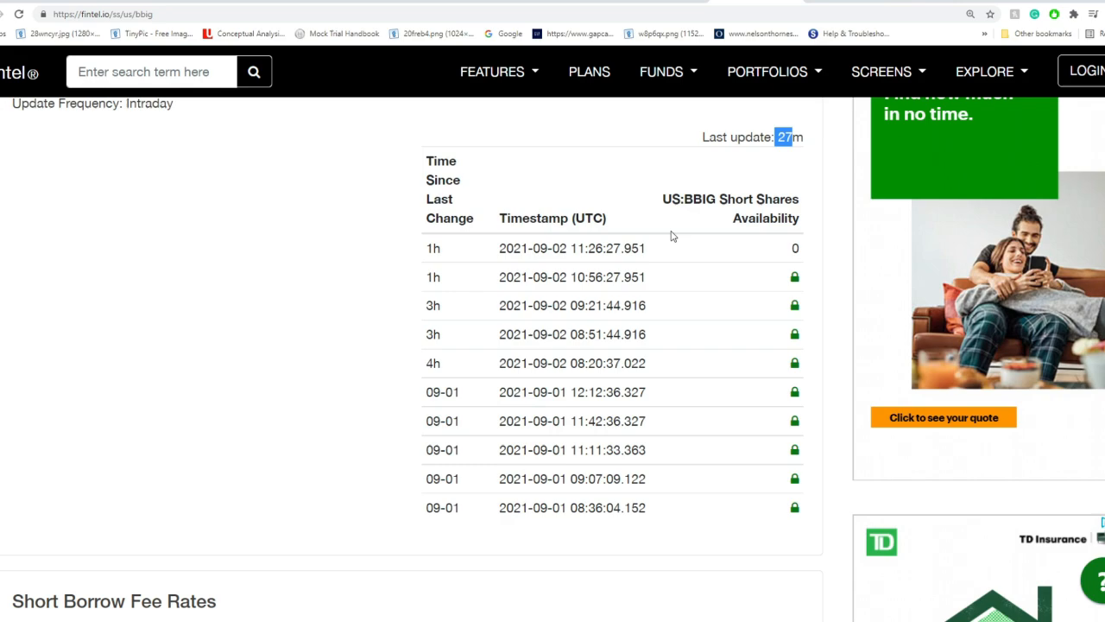
Step: Scroll the Fintel BBIG page past Short Borrow Fee Rates to the Short Sale Volume table
scroll(down, 3)
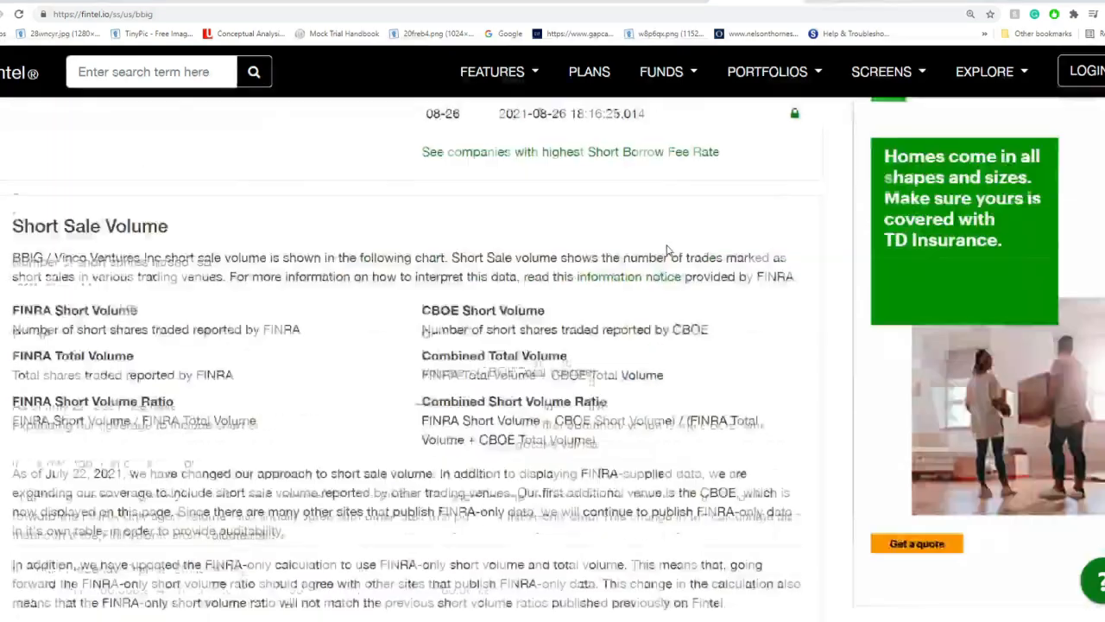
scroll(down, 3)
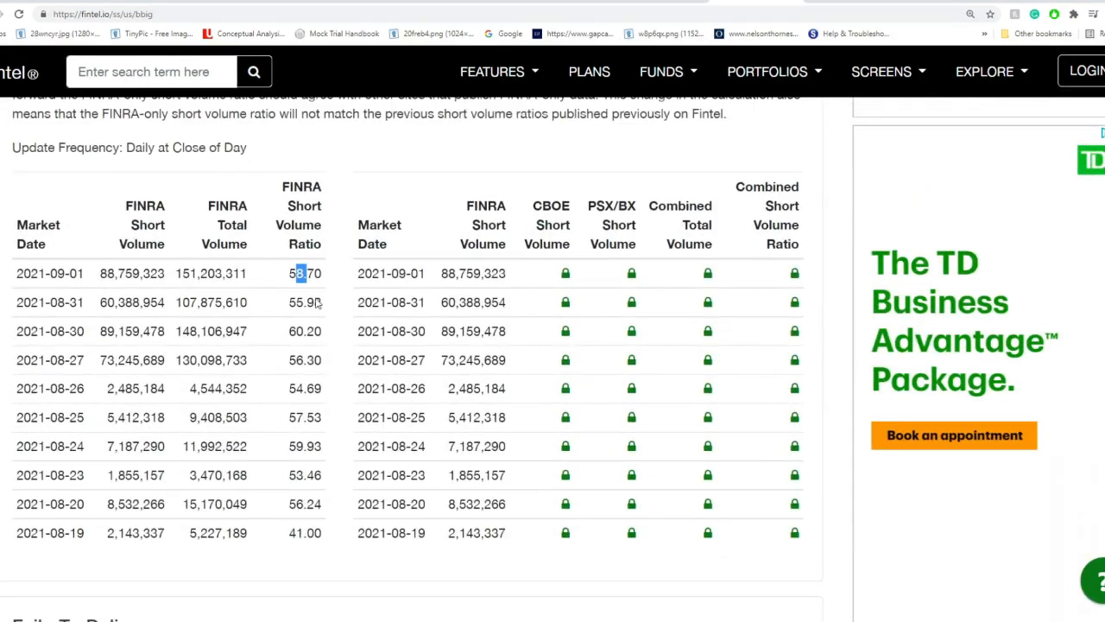
mouse_move(335, 323)
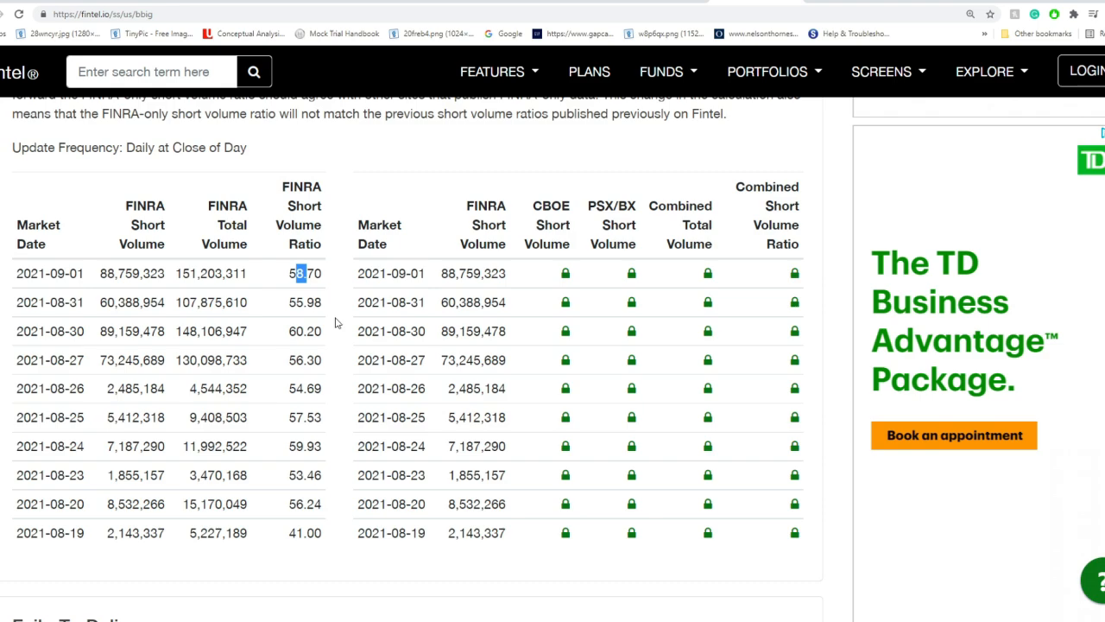
mouse_move(993, 357)
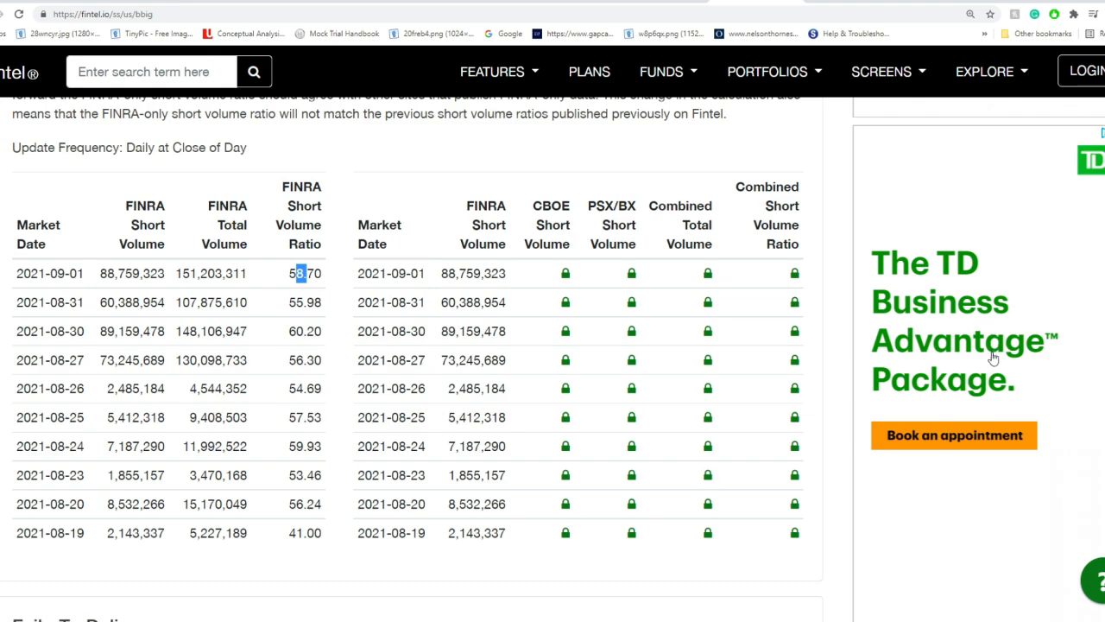
scroll(down, 3)
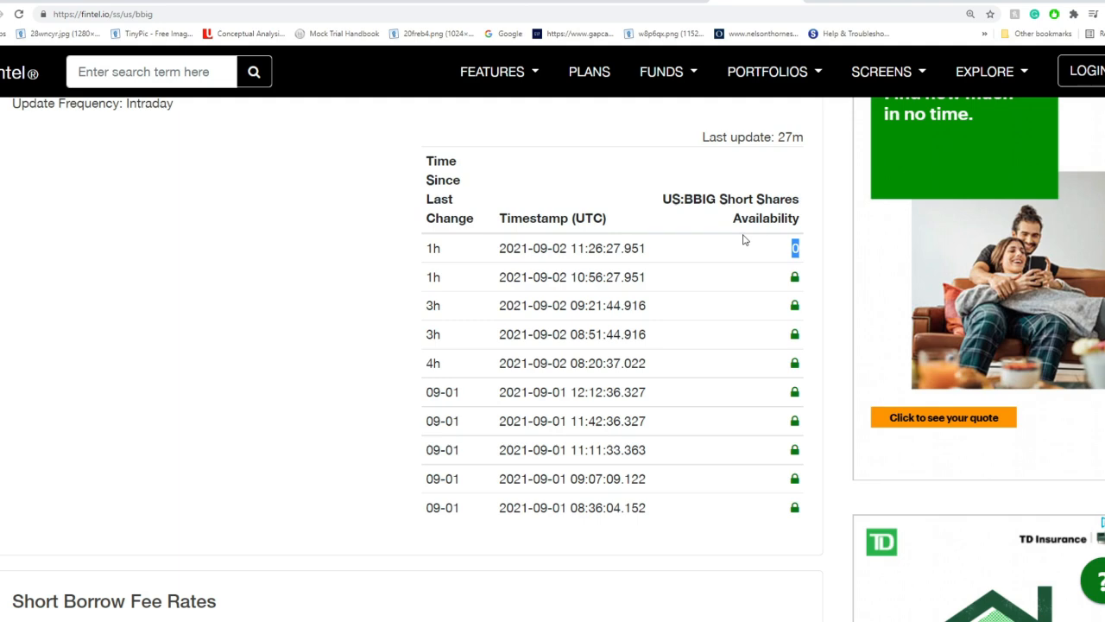
mouse_move(639, 381)
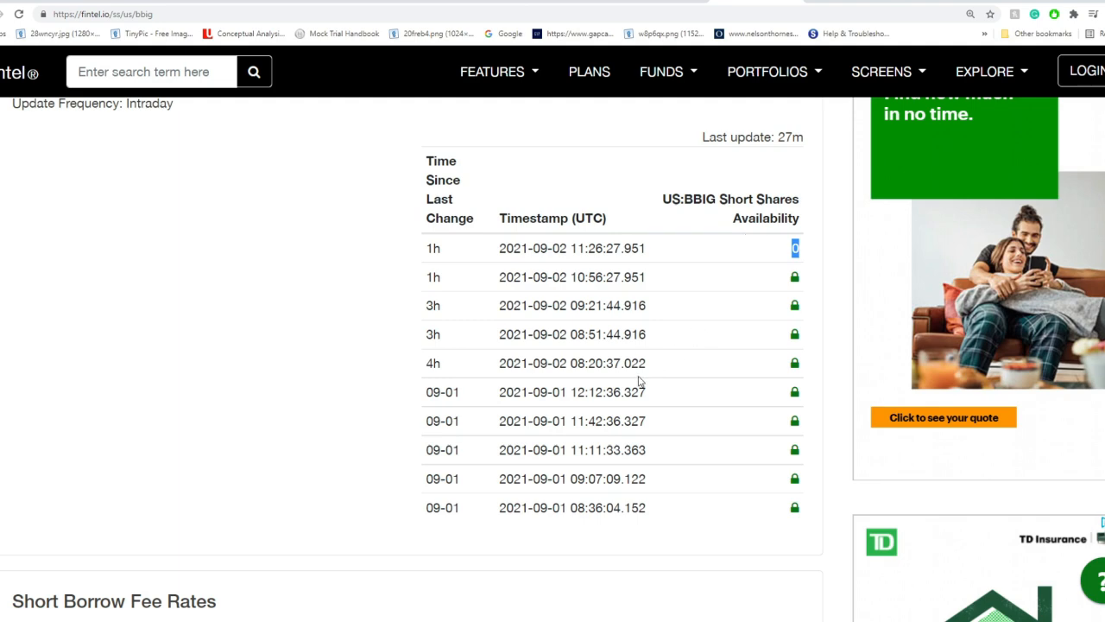
Step: Scroll down from BBIG's short shares availability table to the short sale volume explanation
scroll(down, 3)
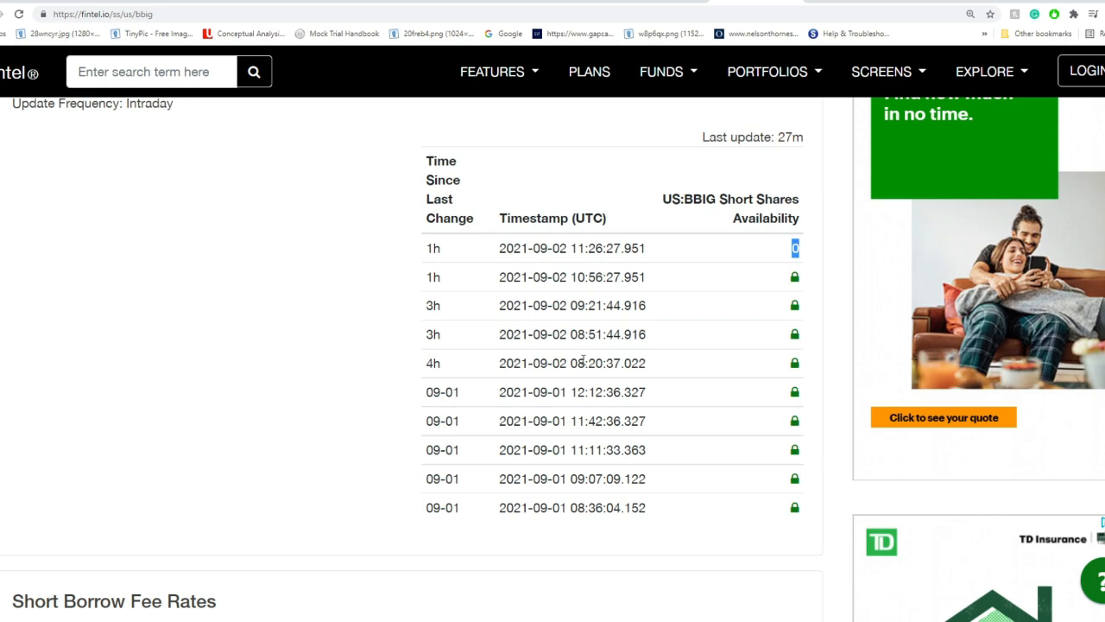
scroll(down, 3)
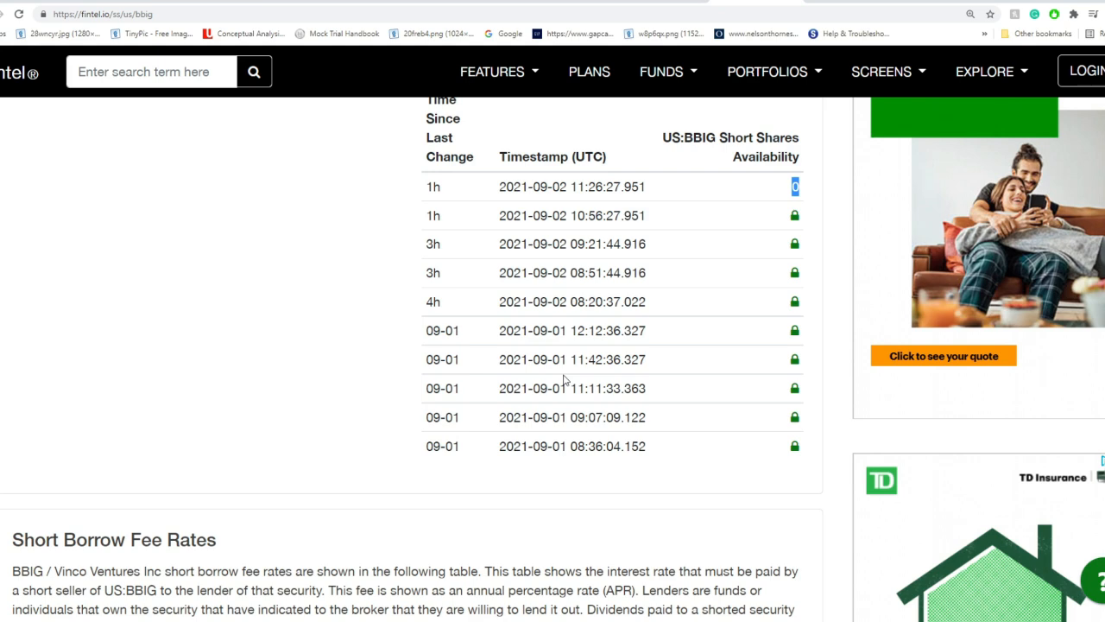
scroll(down, 3)
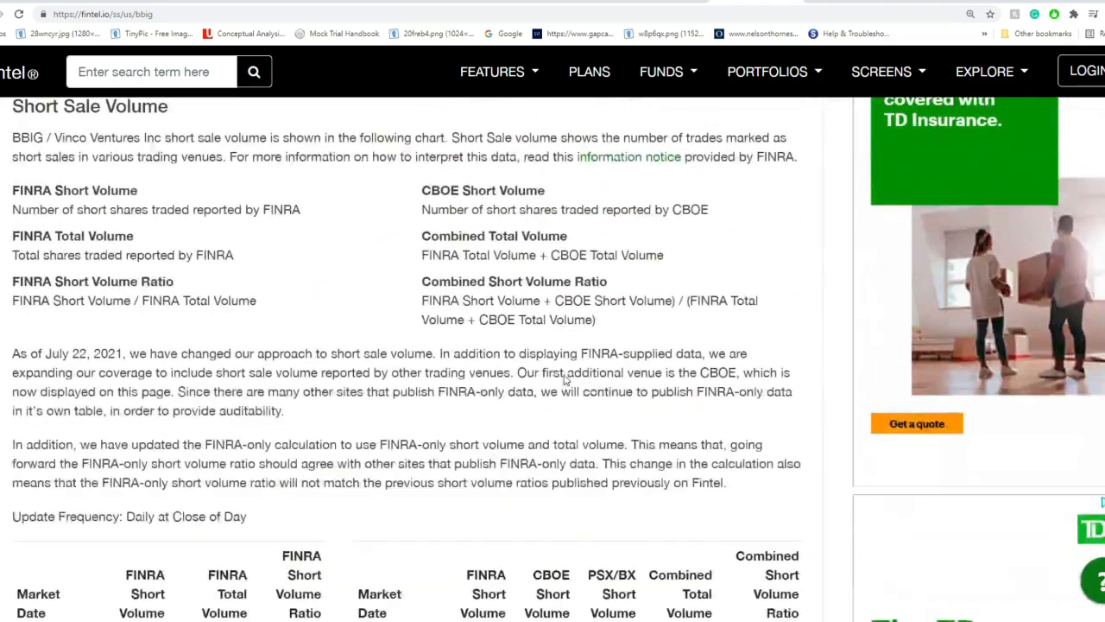
scroll(down, 3)
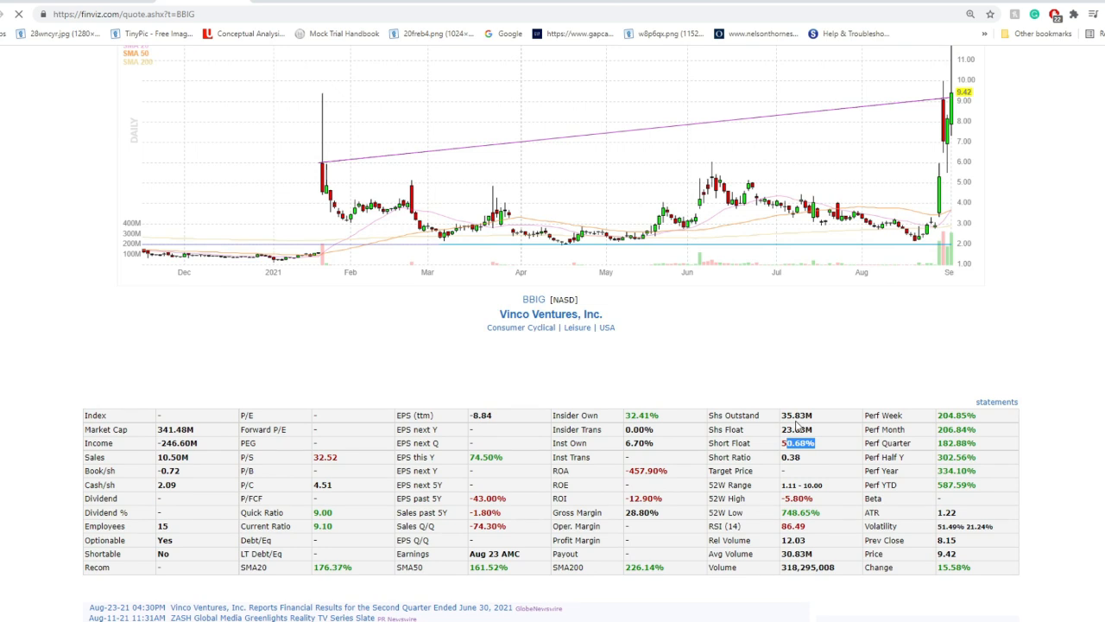
mouse_move(721, 395)
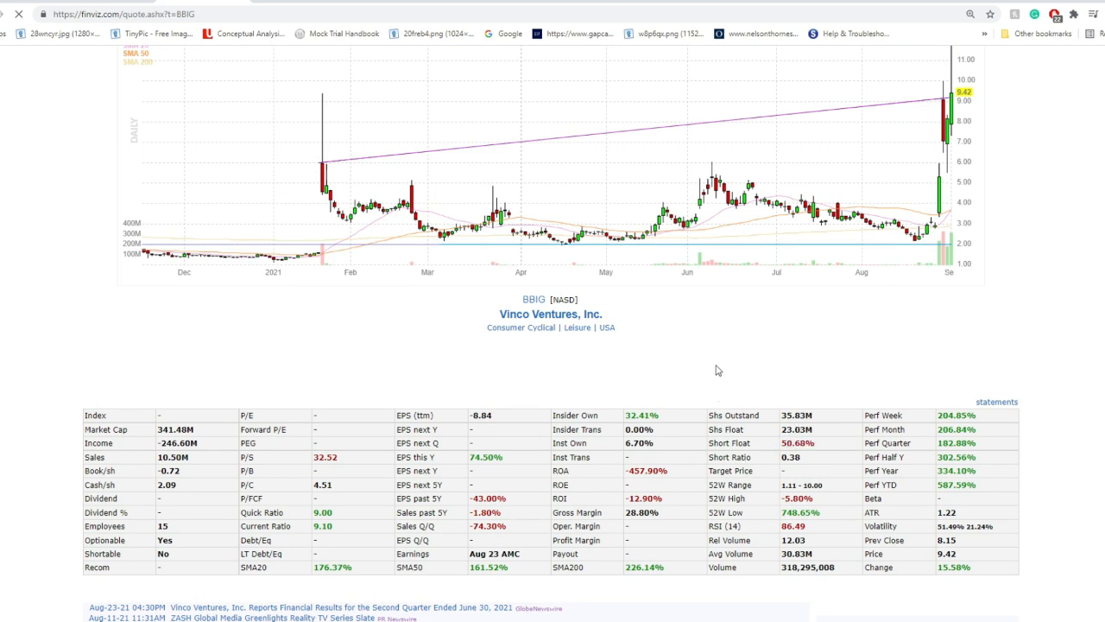
mouse_move(837, 433)
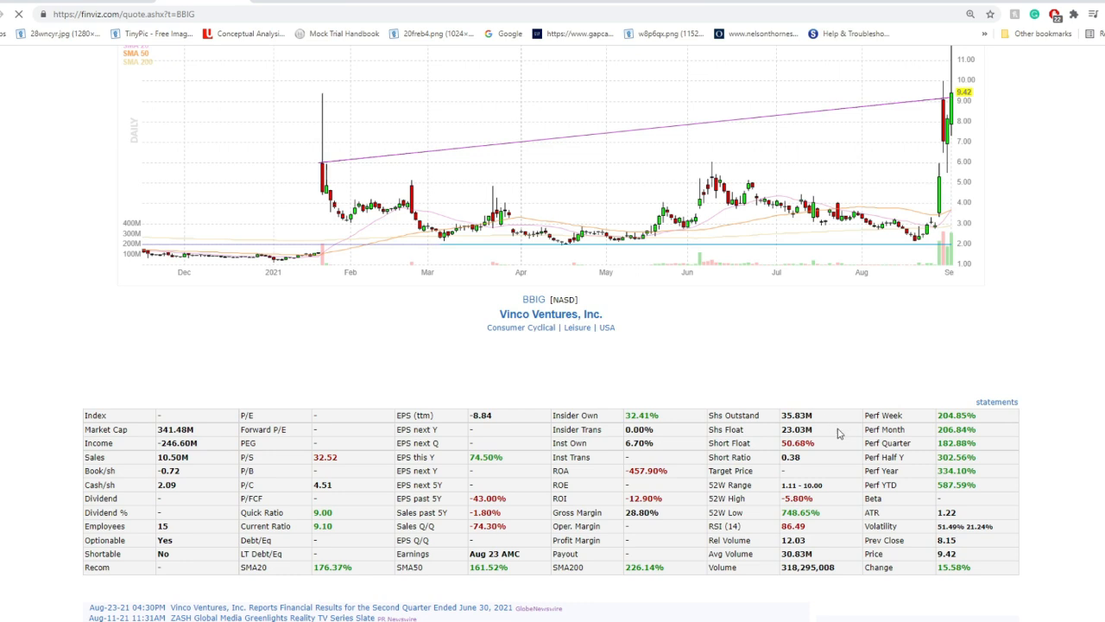
mouse_move(855, 390)
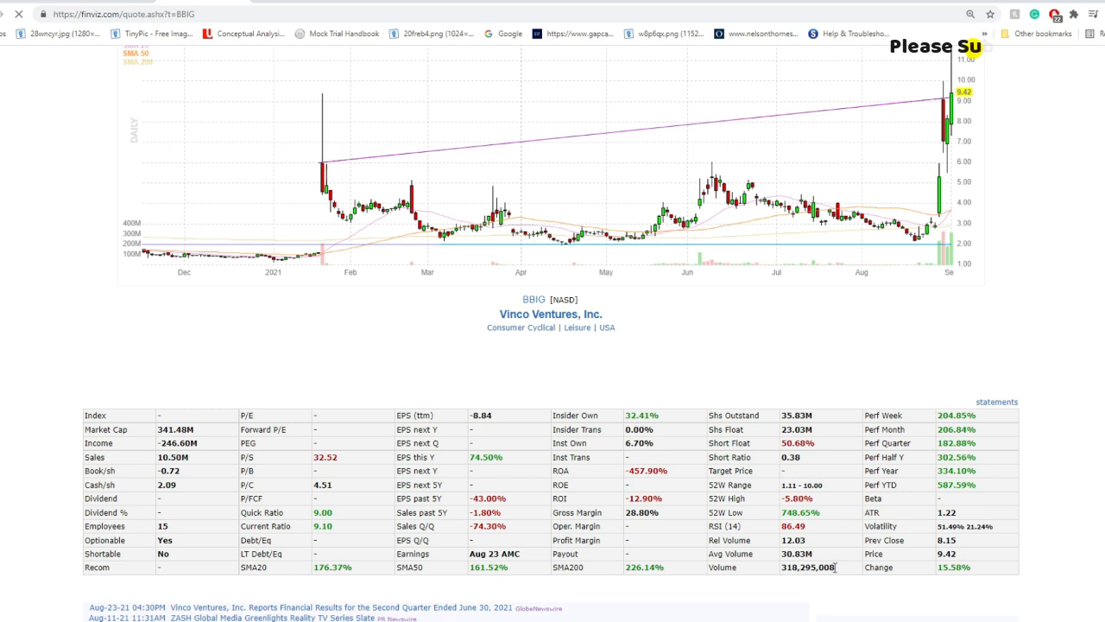
Step: Highlight BBIG's daily Volume figure on the Finviz quote page and scroll the page
double_click(808, 566)
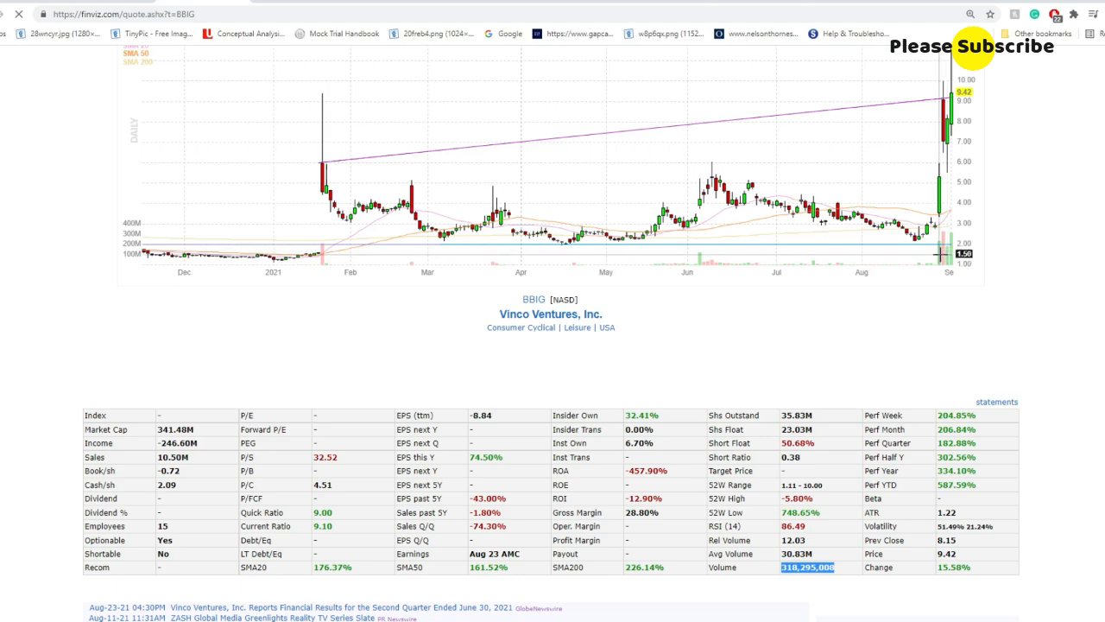
mouse_move(924, 250)
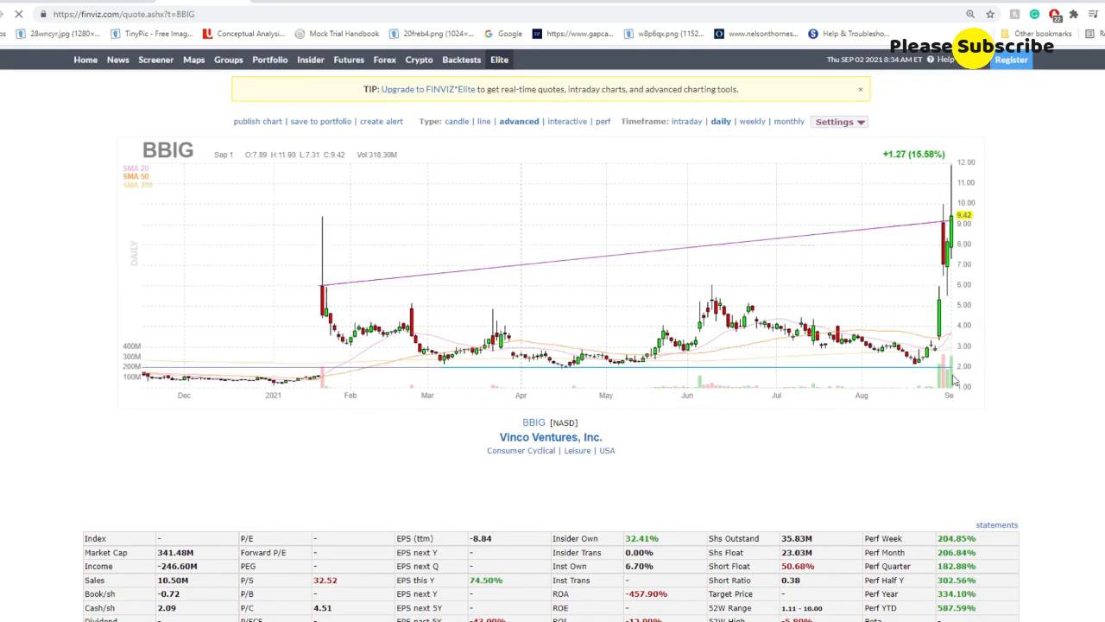
scroll(down, 3)
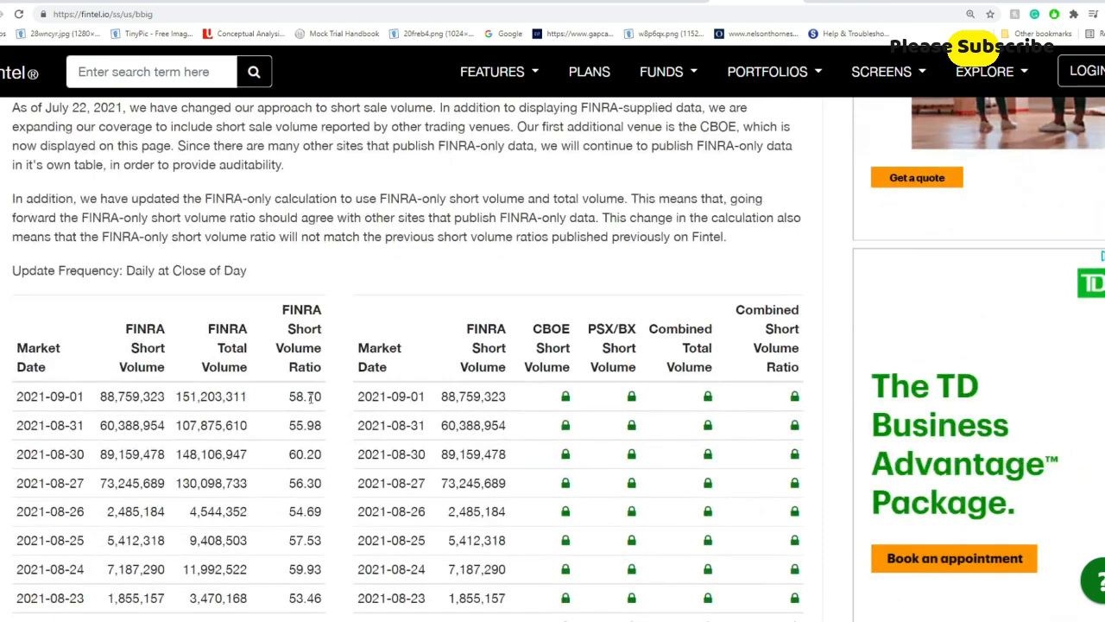
Step: Scroll through BBIG's short volume, borrow fee and institutional holders tables on Fintel
scroll(down, 3)
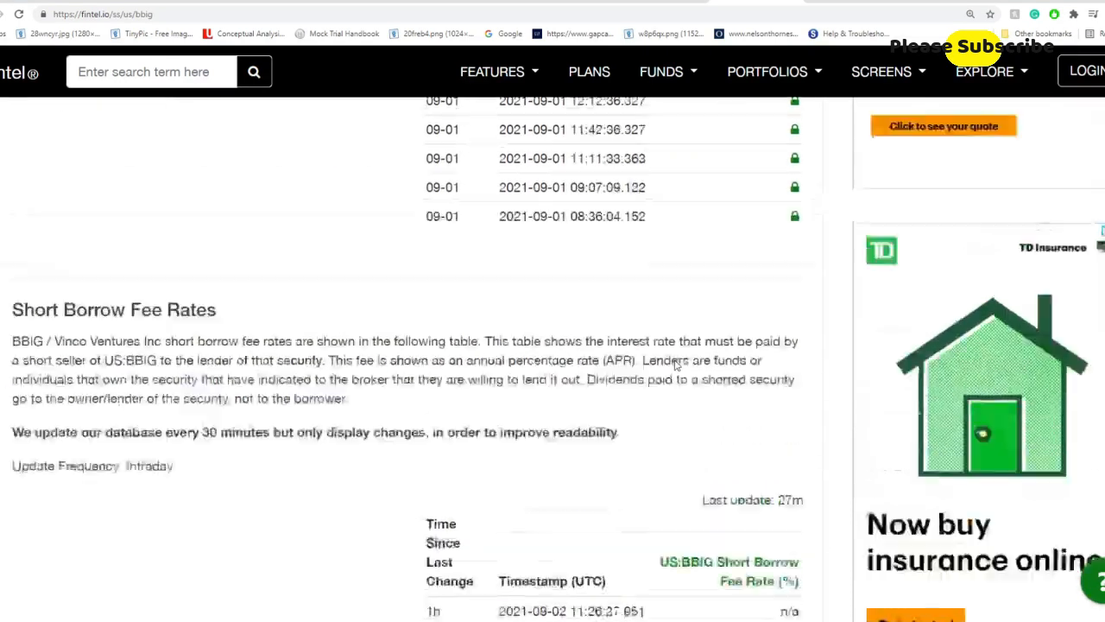
scroll(down, 3)
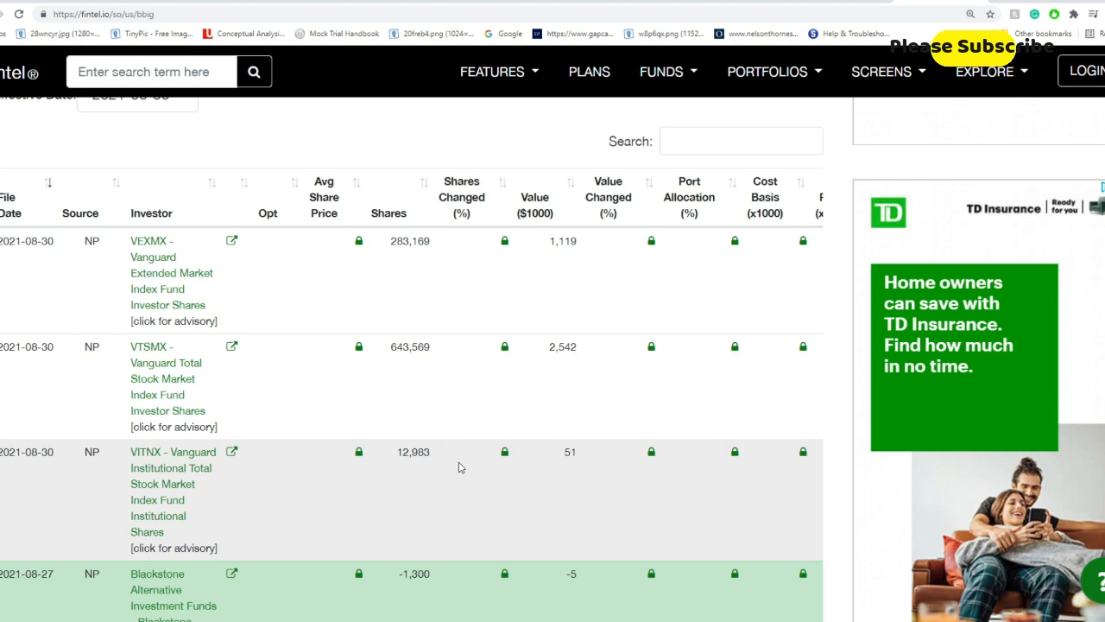
mouse_move(544, 573)
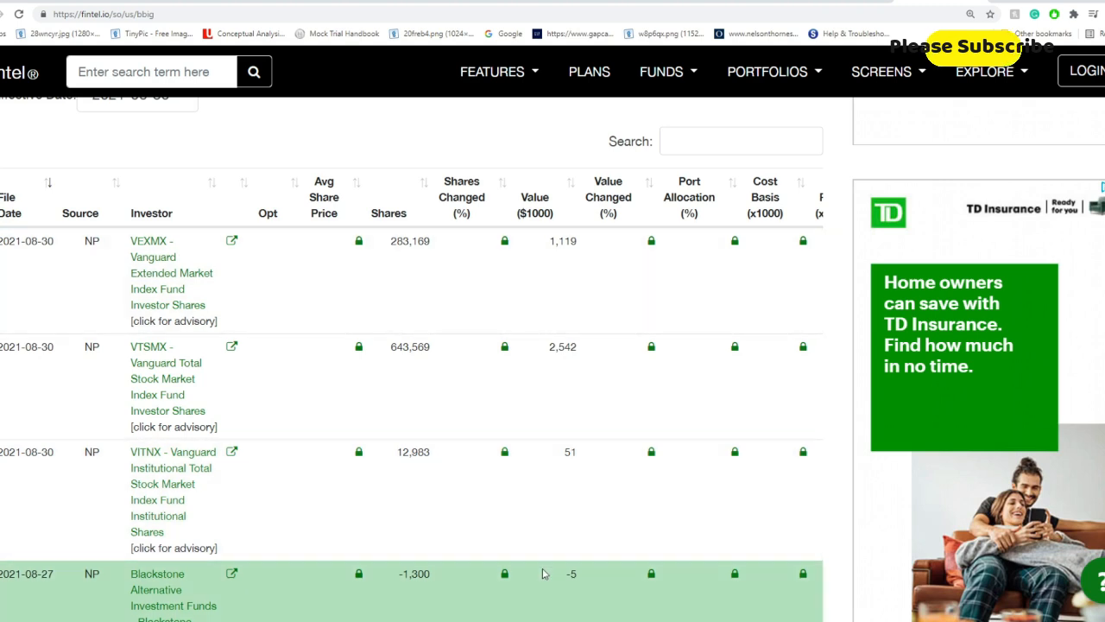
mouse_move(521, 569)
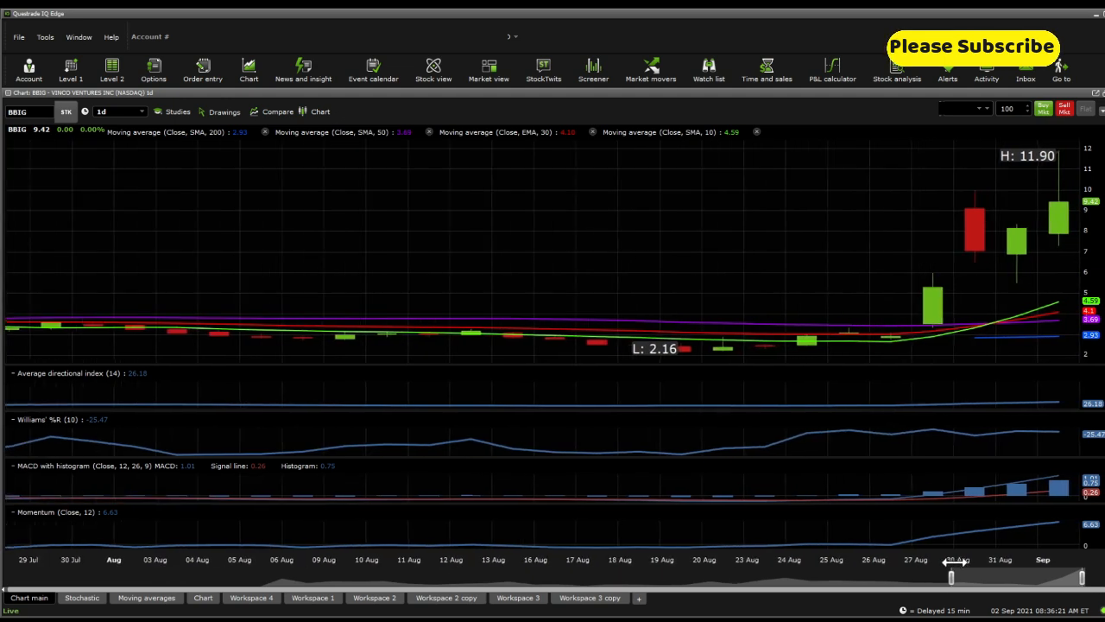
Step: Zoom BBIG's daily chart to mid-August through early September using the time slider
drag(949, 577, 984, 576)
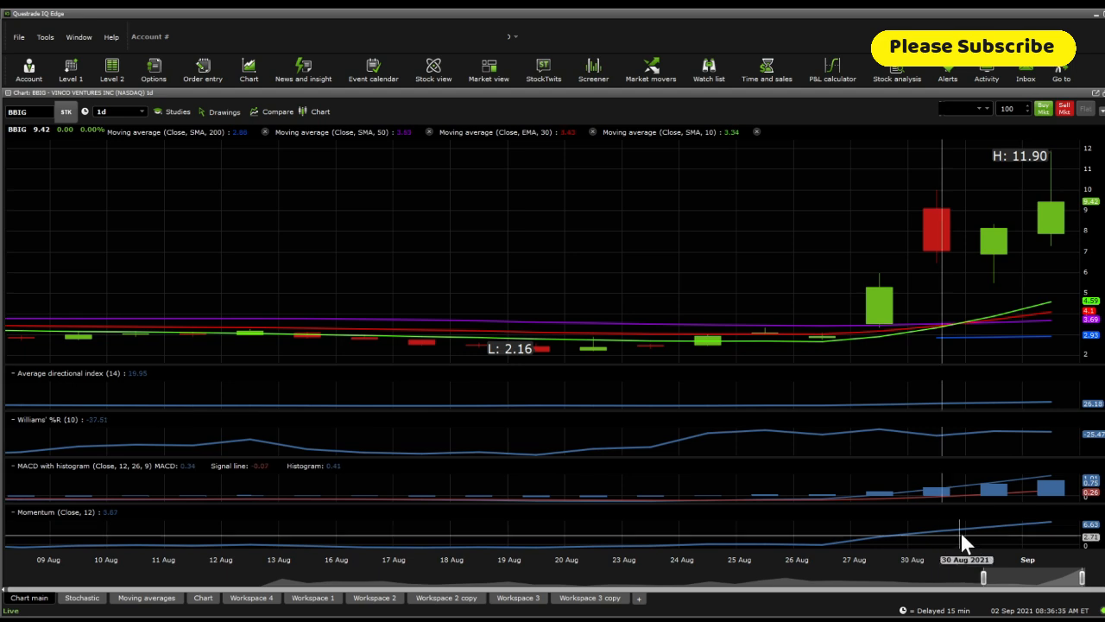
mouse_move(827, 314)
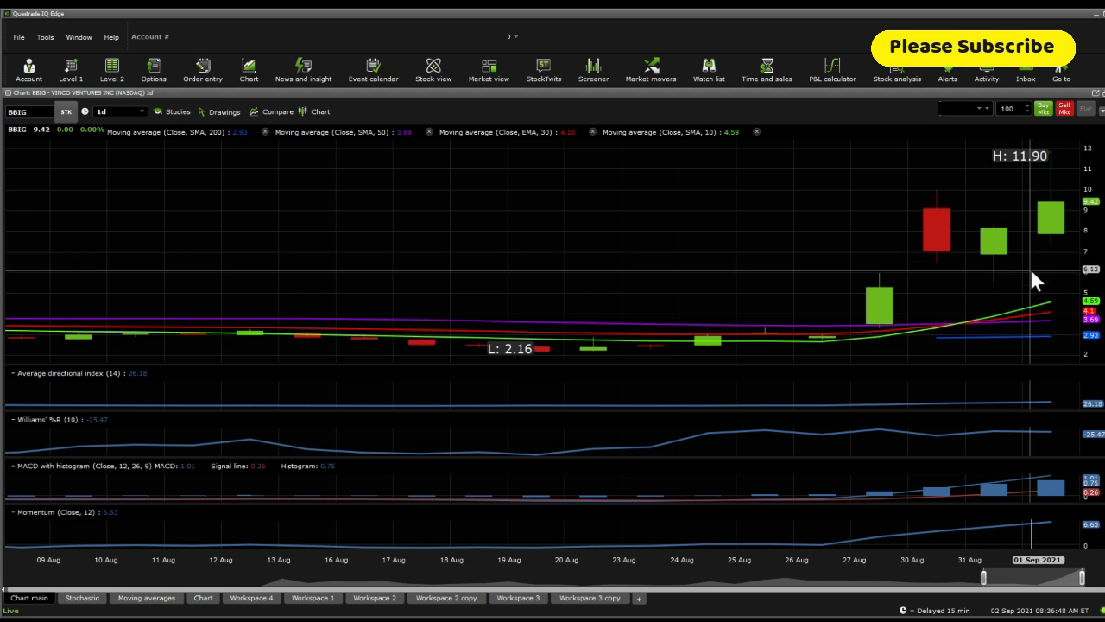
mouse_move(1043, 387)
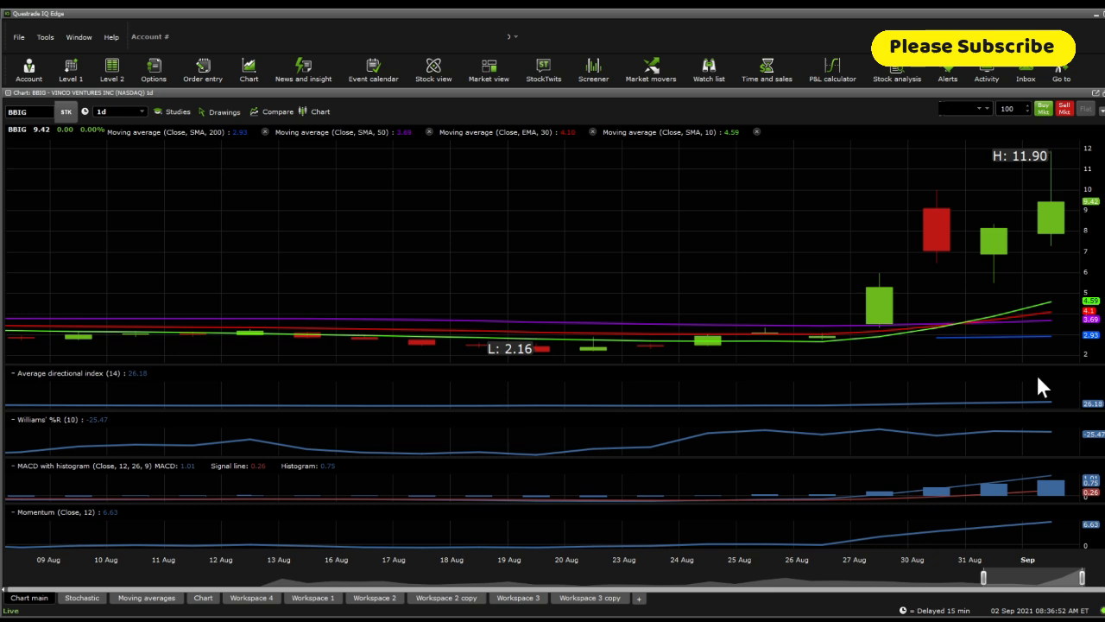
mouse_move(1040, 387)
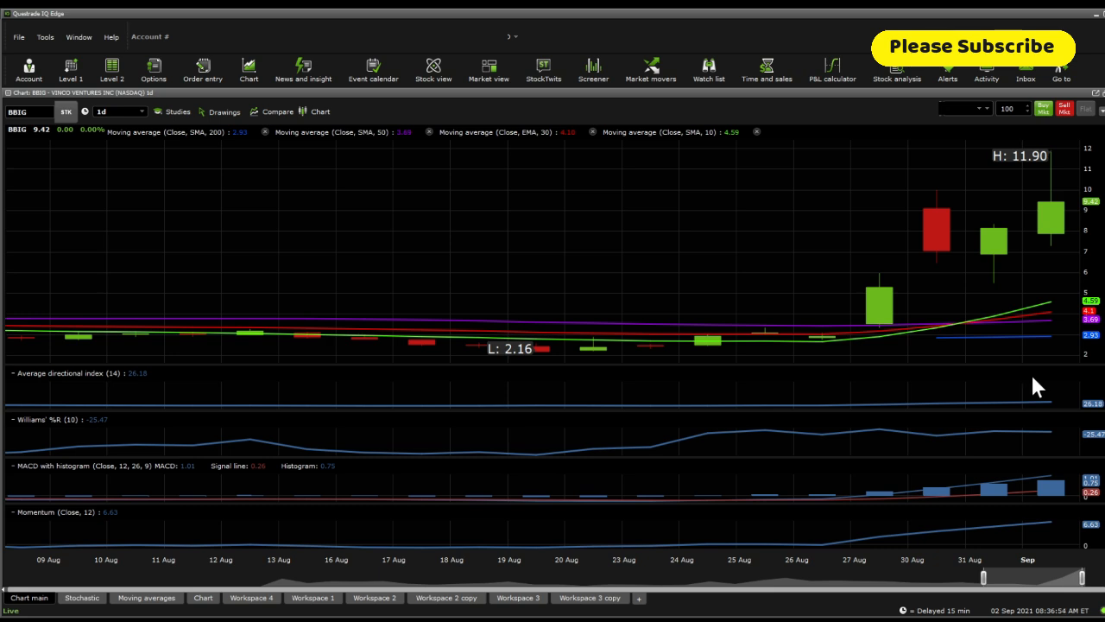
mouse_move(1012, 290)
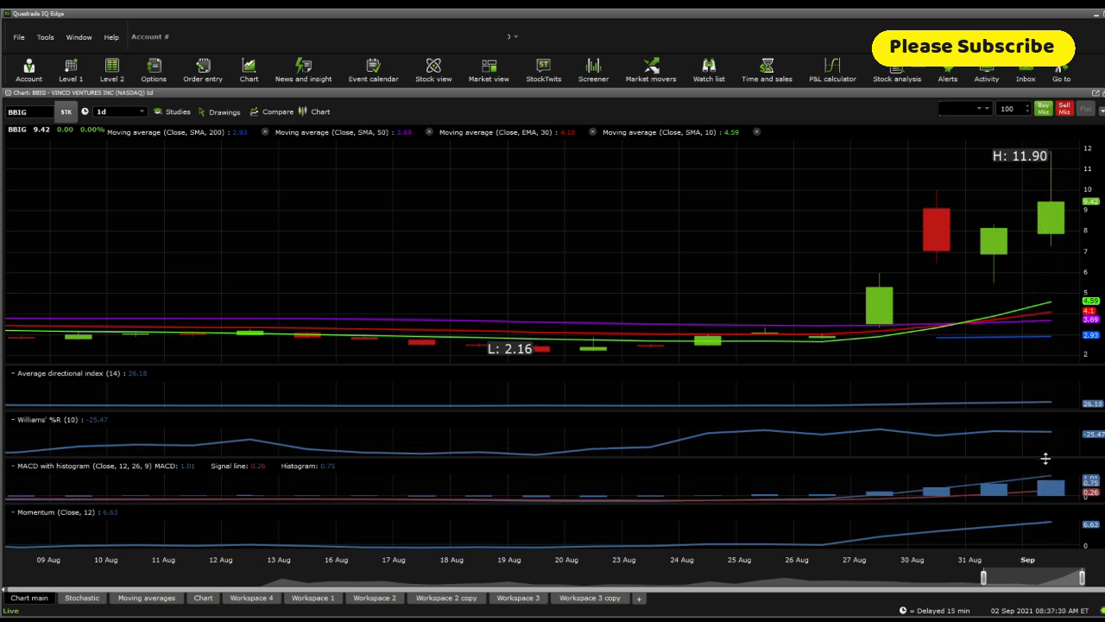
mouse_move(1043, 456)
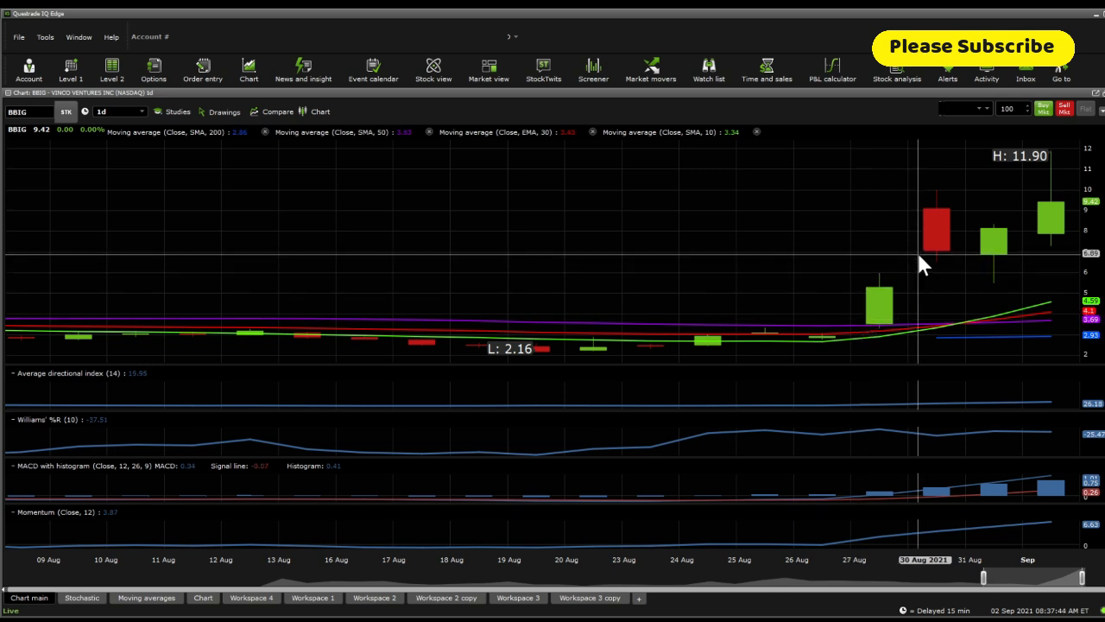
mouse_move(939, 240)
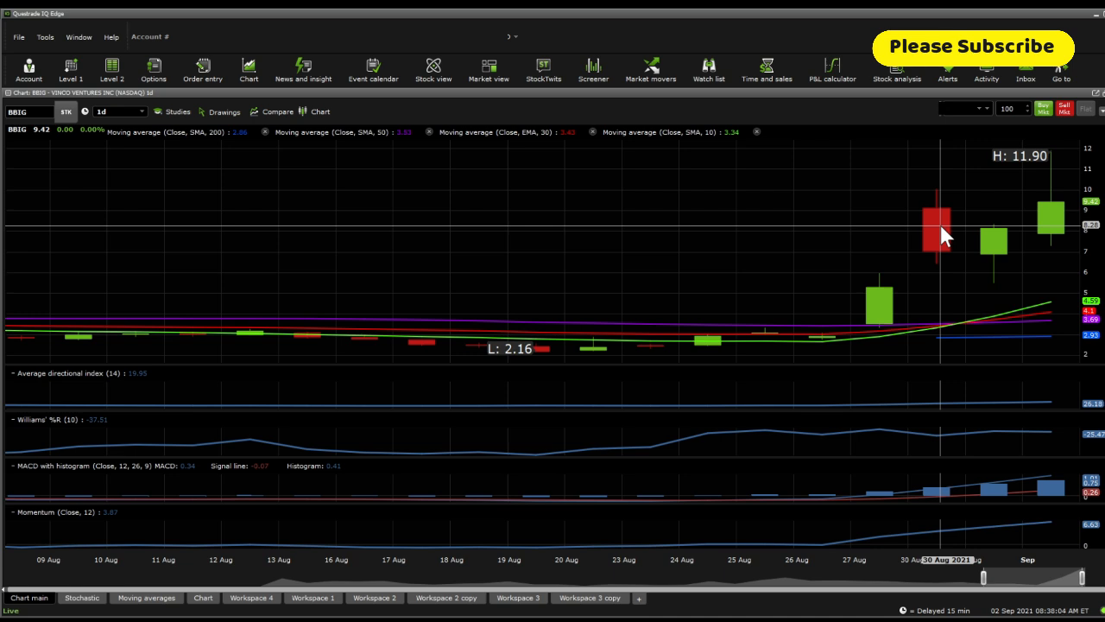
mouse_move(919, 538)
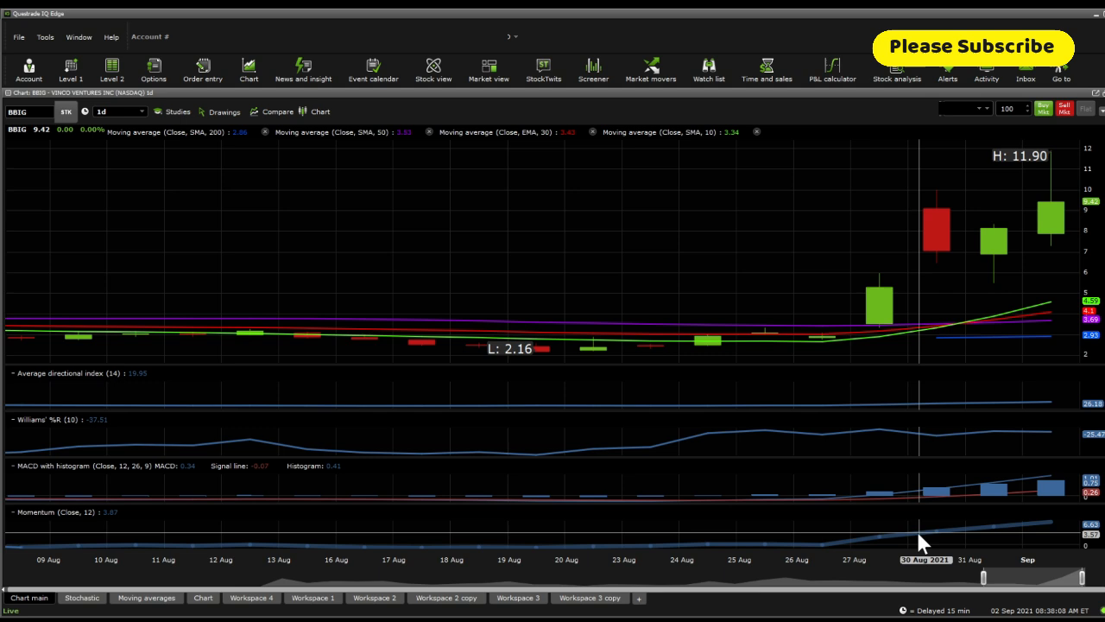
mouse_move(784, 497)
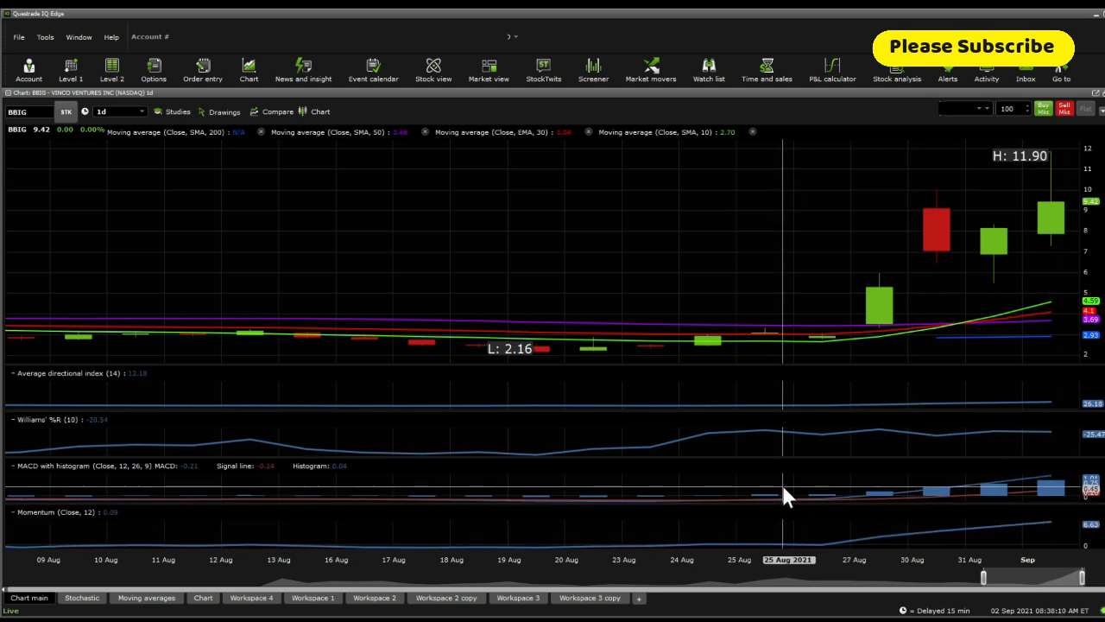
mouse_move(991, 527)
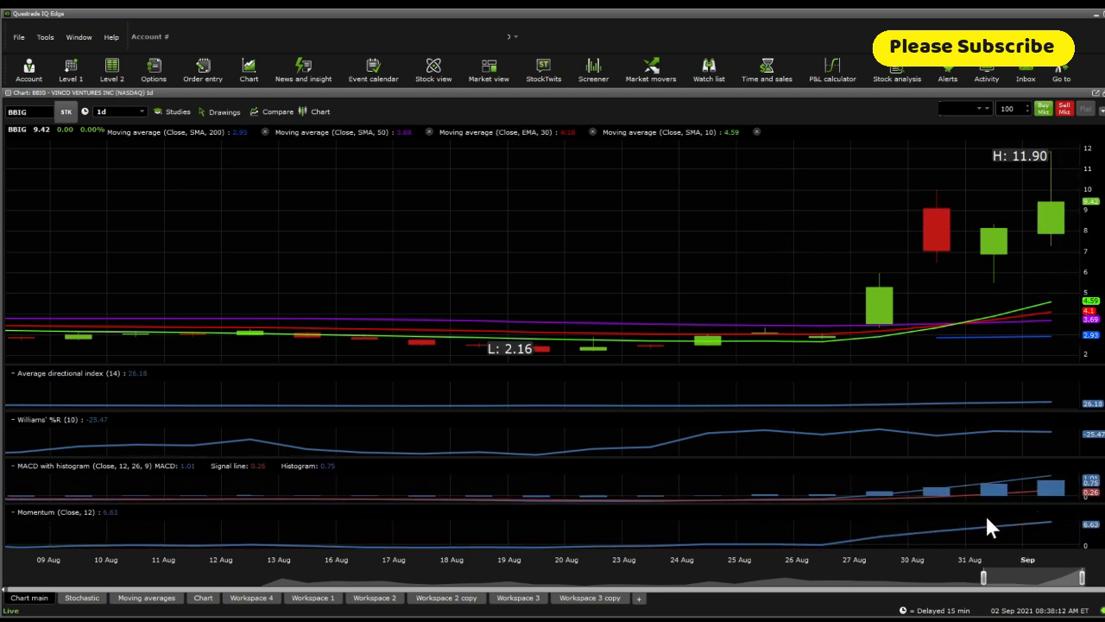
mouse_move(1054, 504)
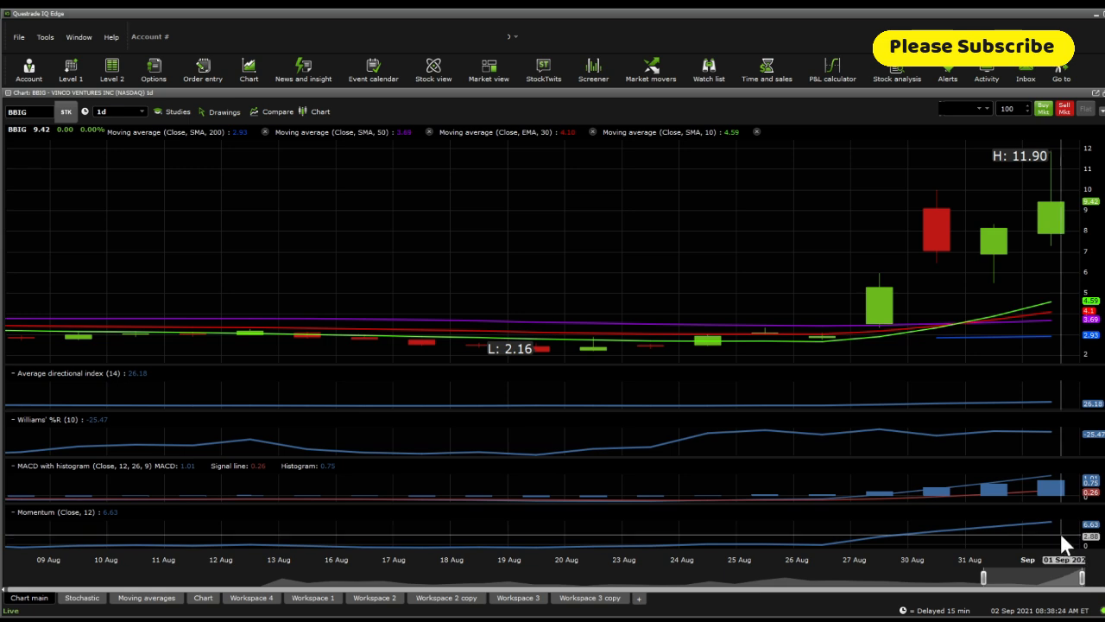
mouse_move(1032, 559)
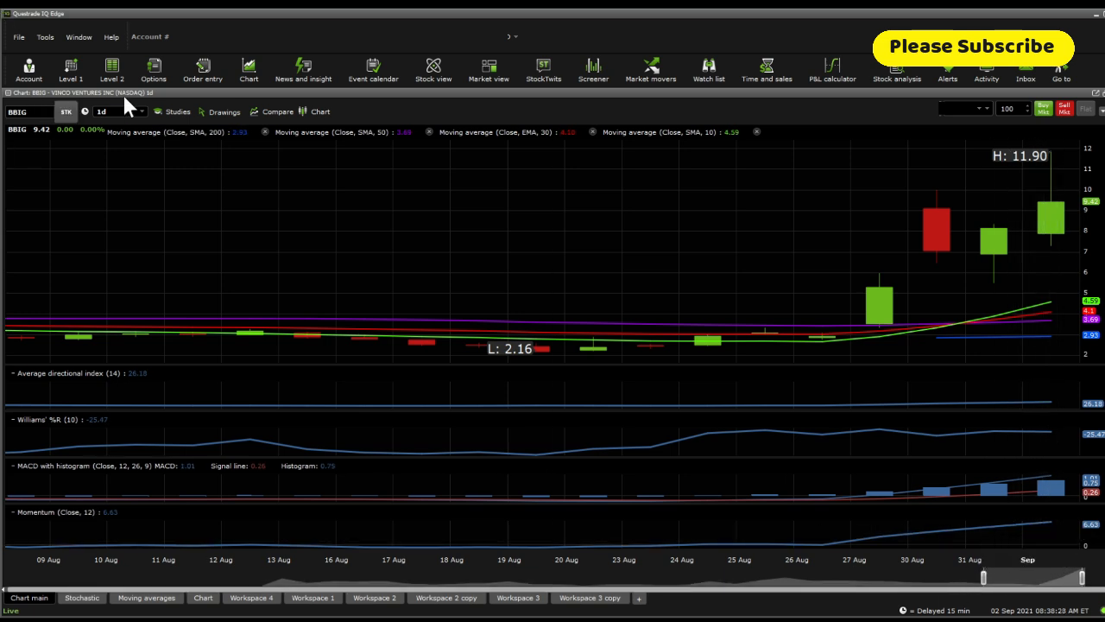
mouse_move(183, 245)
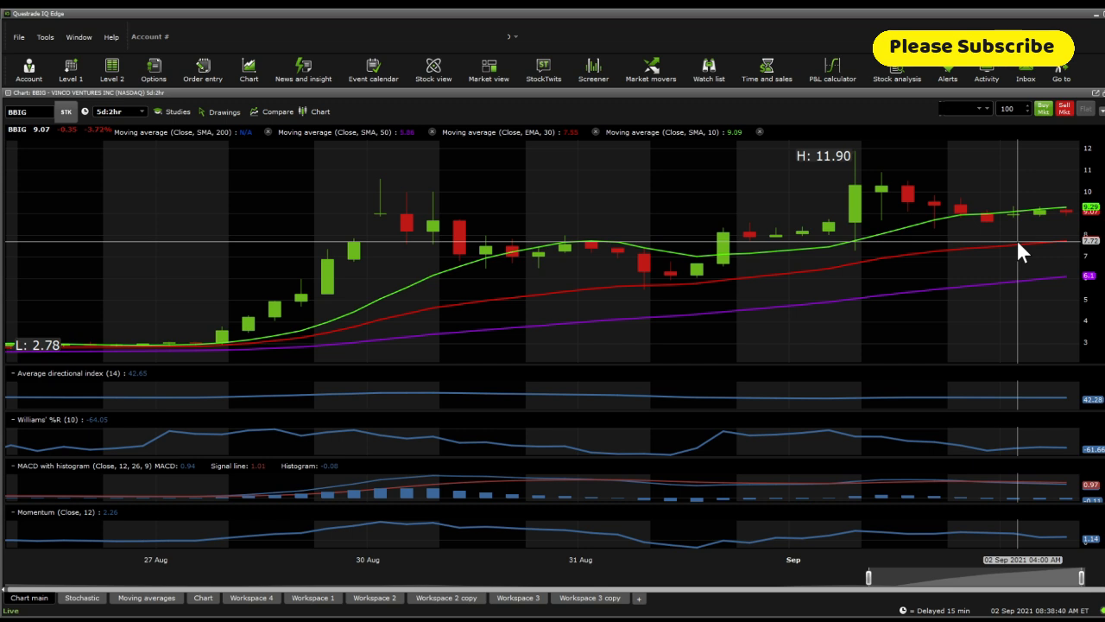
mouse_move(964, 317)
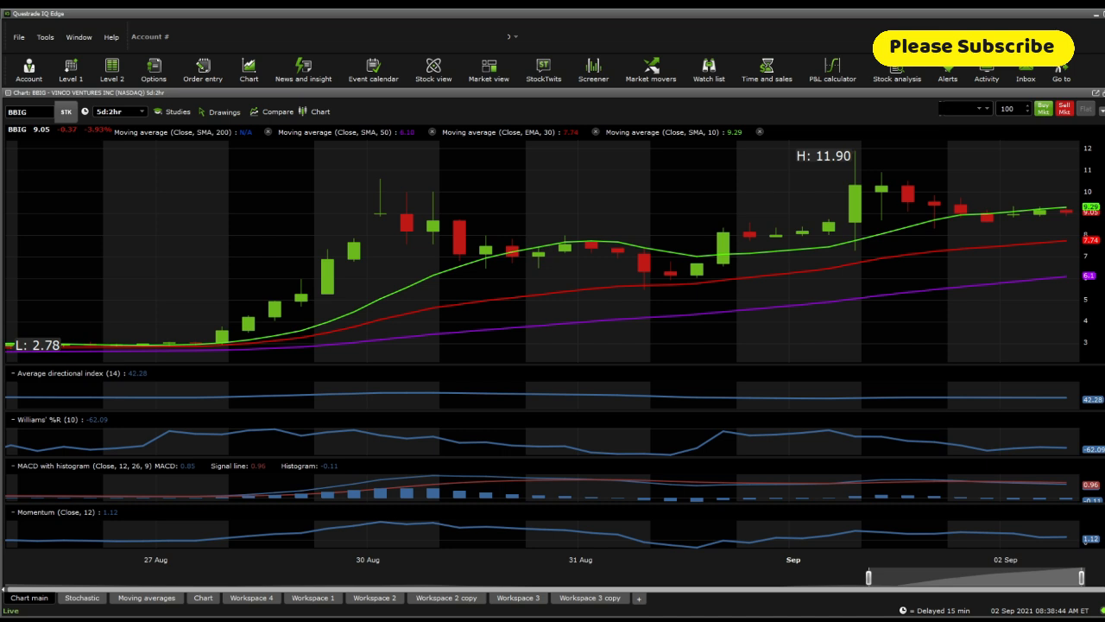
mouse_move(976, 406)
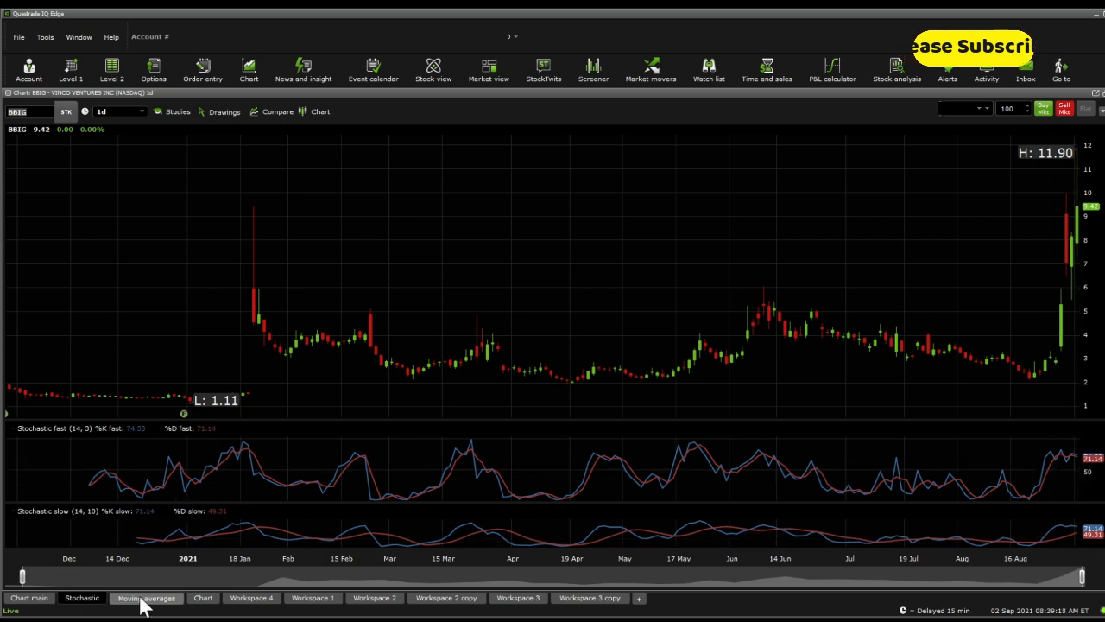
Step: View BBIG's moving averages with Bollinger bands, then the Fibonacci retracement chart from 1.11 to 11.90
click(145, 597)
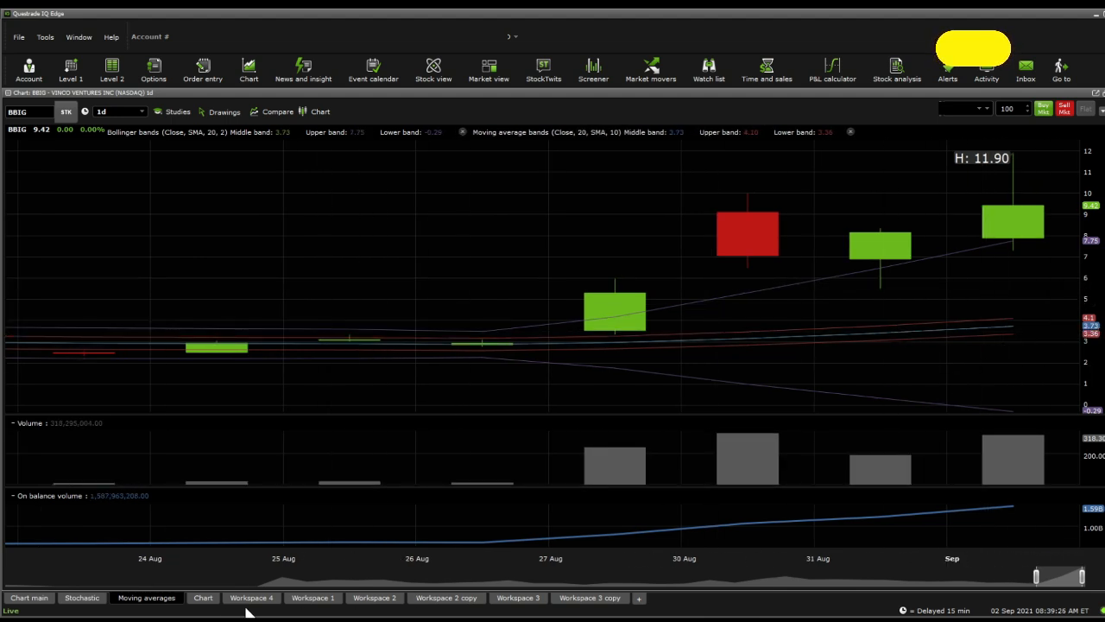
click(203, 598)
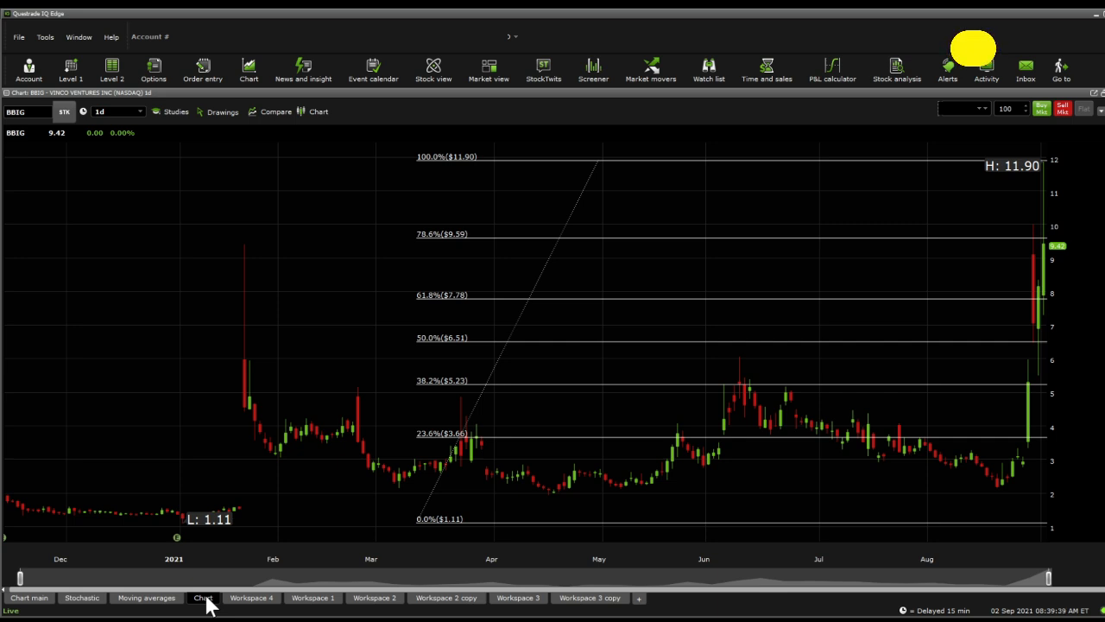
mouse_move(470, 311)
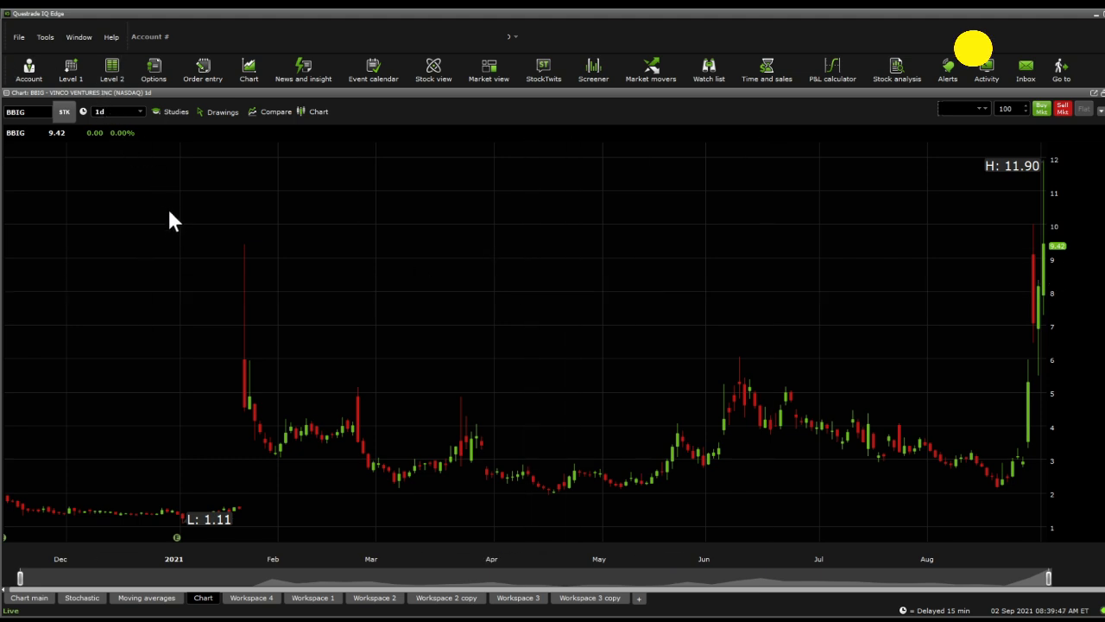
mouse_move(180, 242)
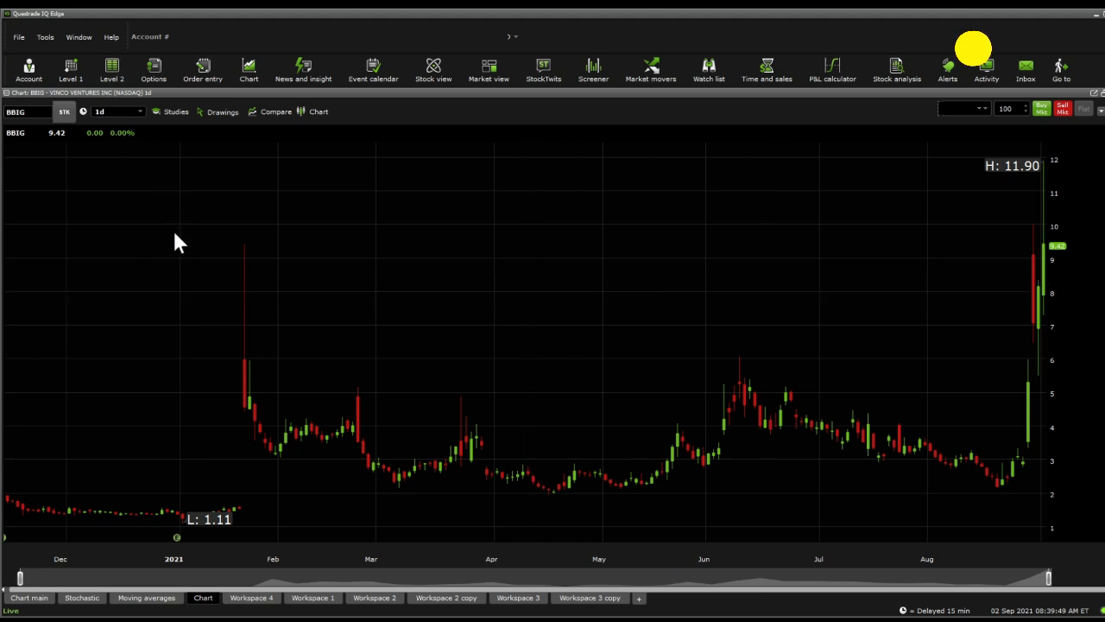
click(117, 111)
text(5d:30m)
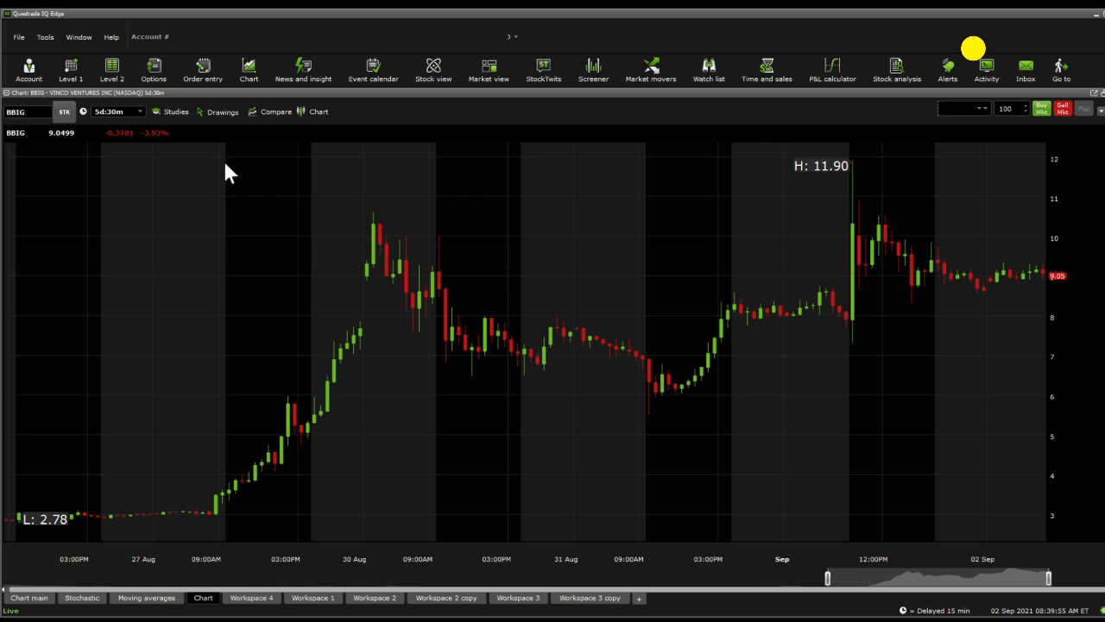
mouse_move(987, 278)
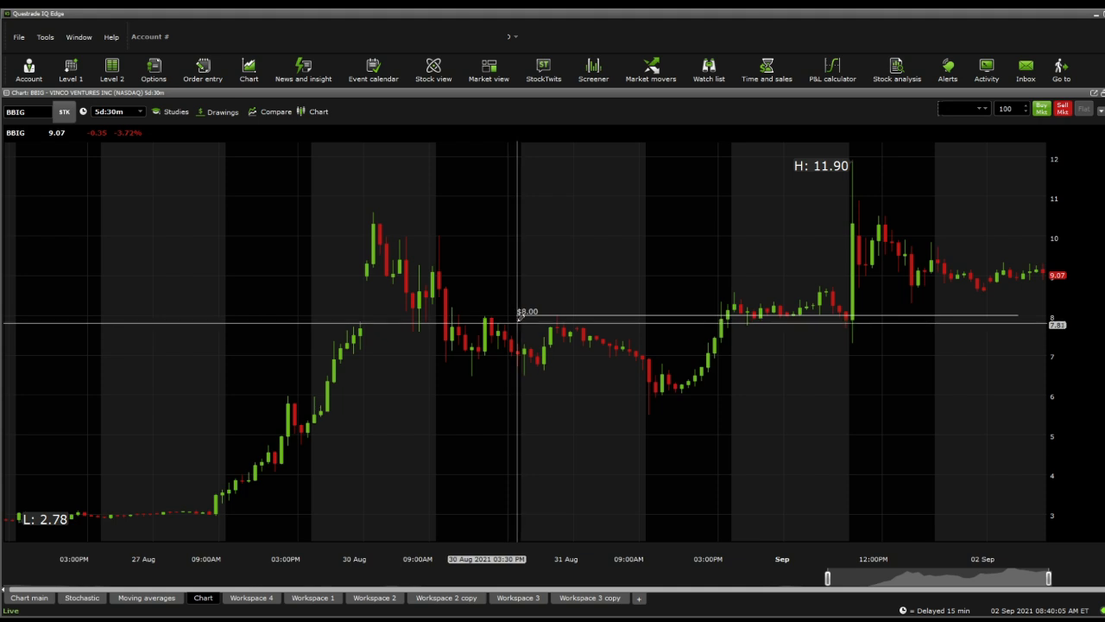
mouse_move(521, 330)
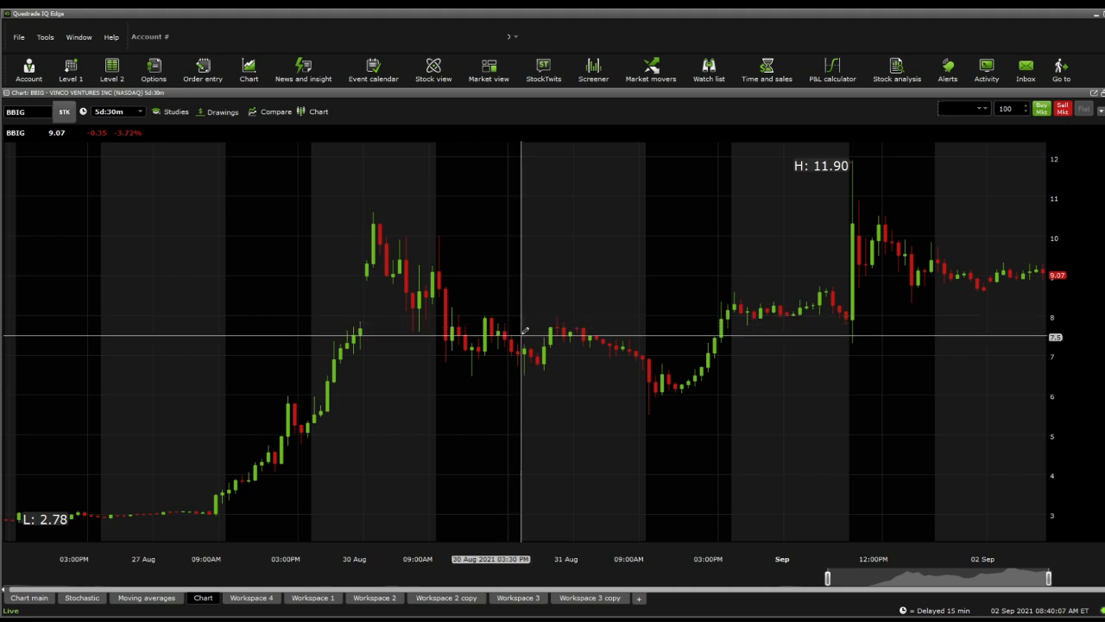
mouse_move(874, 349)
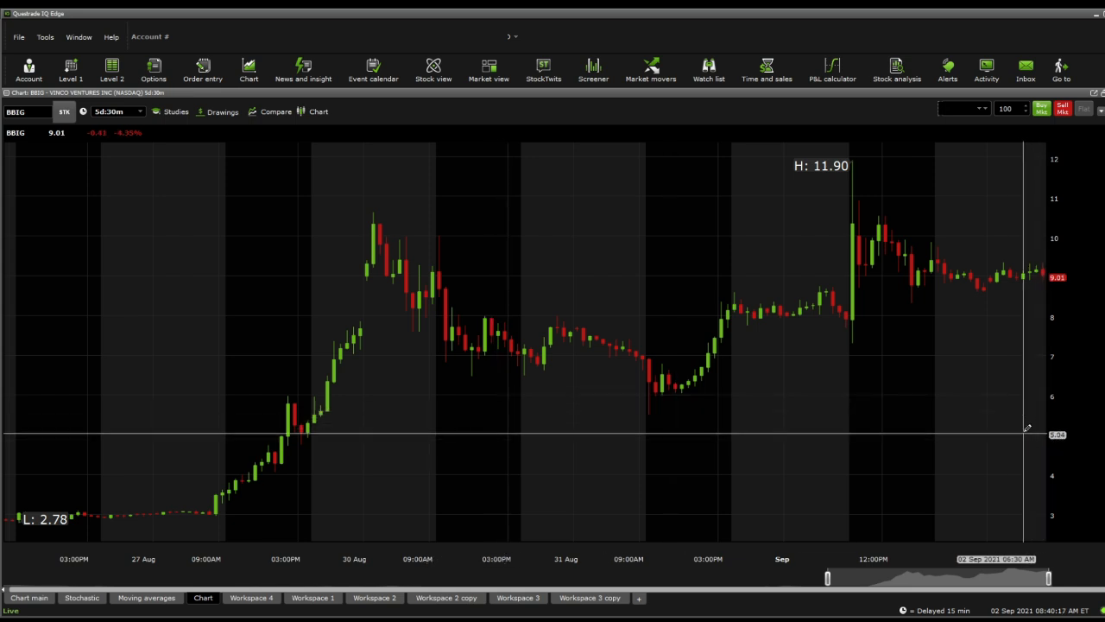
mouse_move(223, 442)
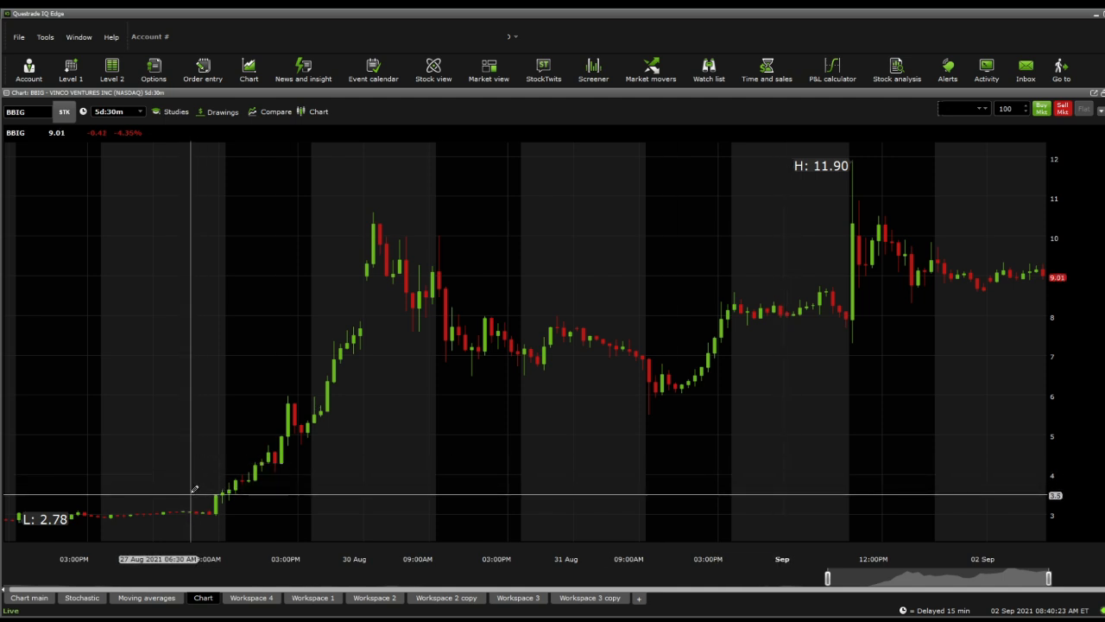
mouse_move(815, 244)
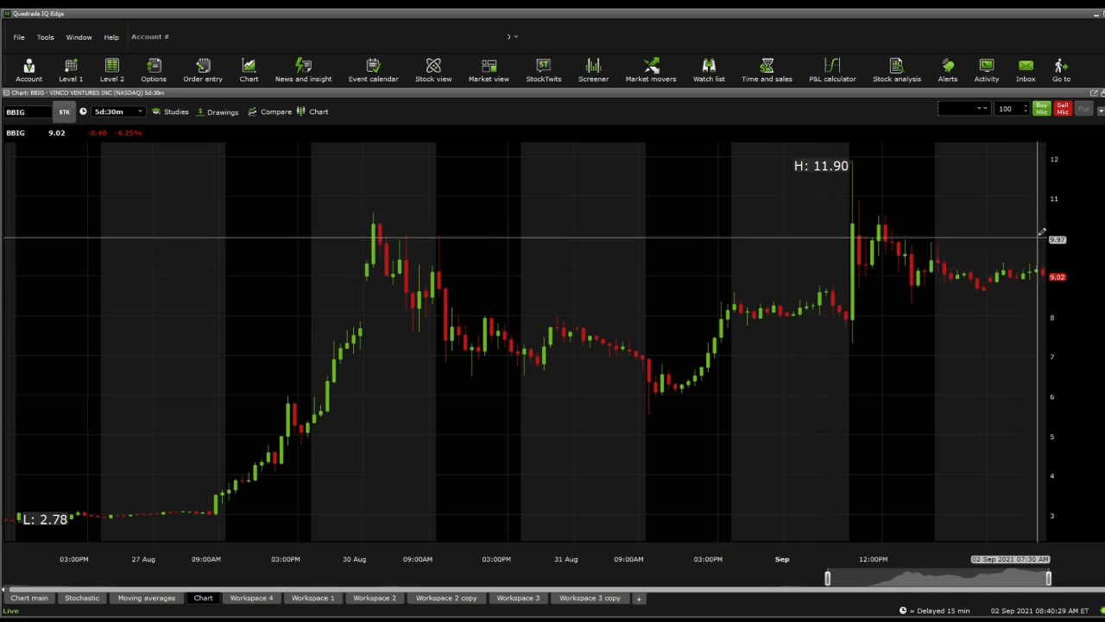
mouse_move(563, 233)
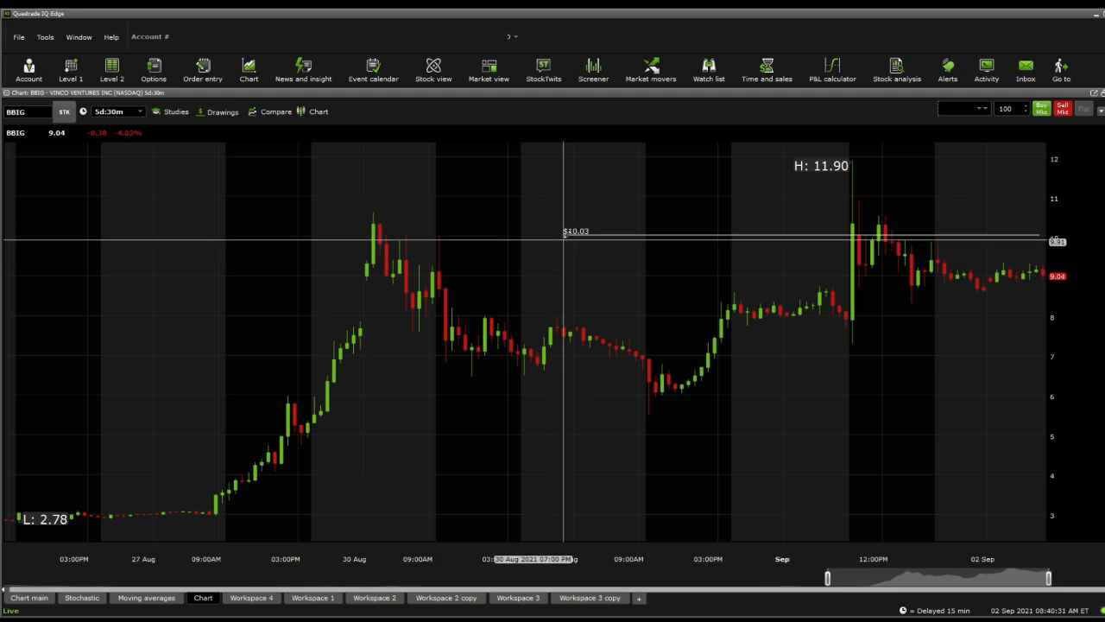
mouse_move(974, 207)
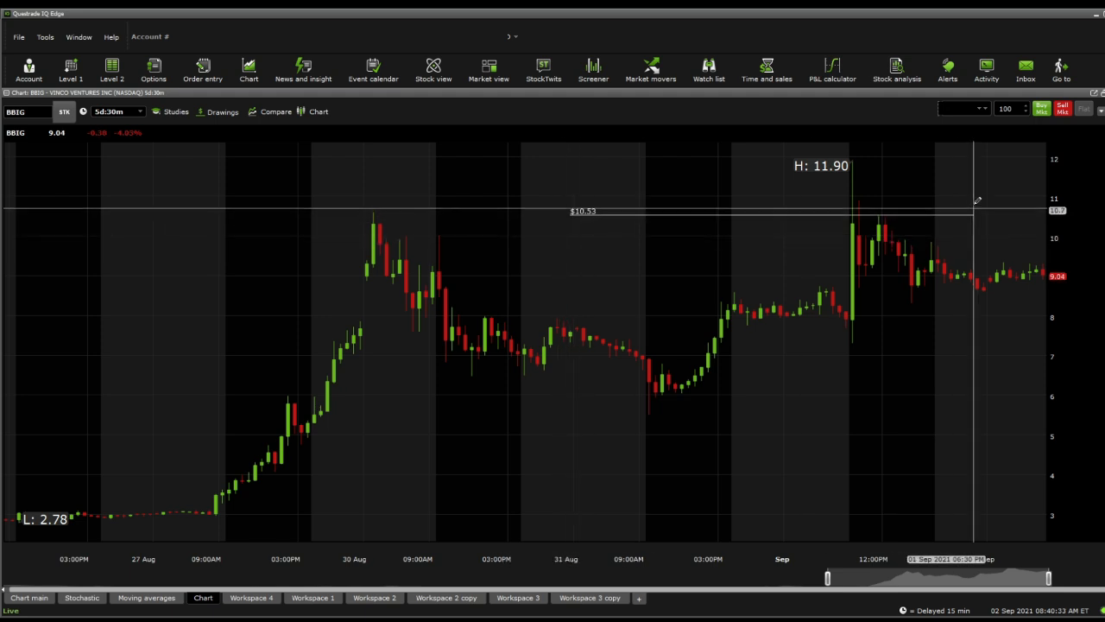
mouse_move(566, 190)
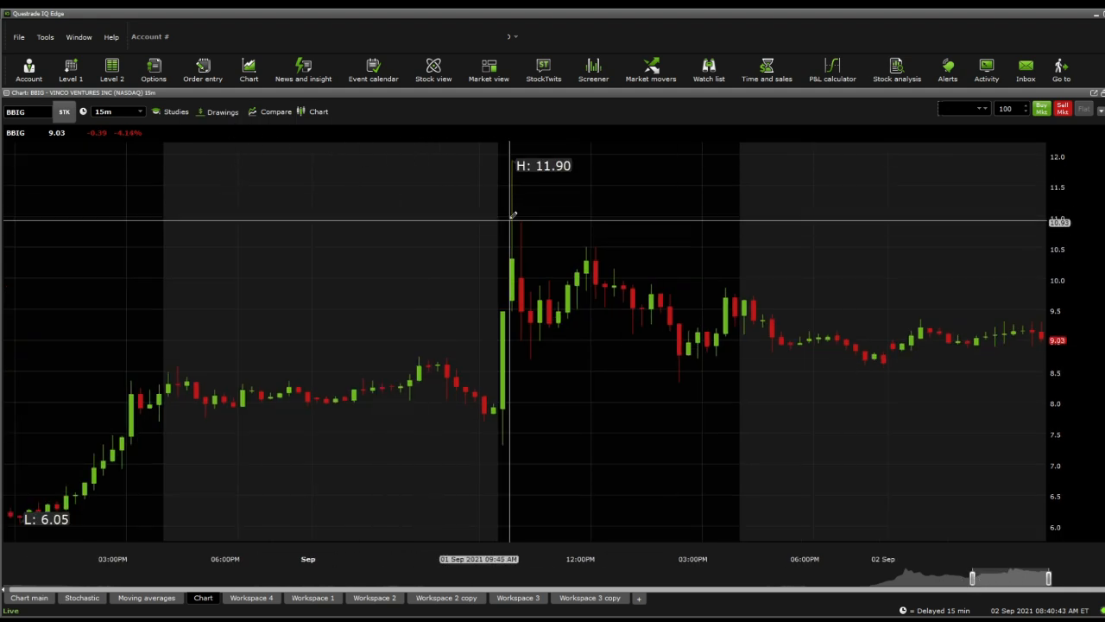
mouse_move(831, 161)
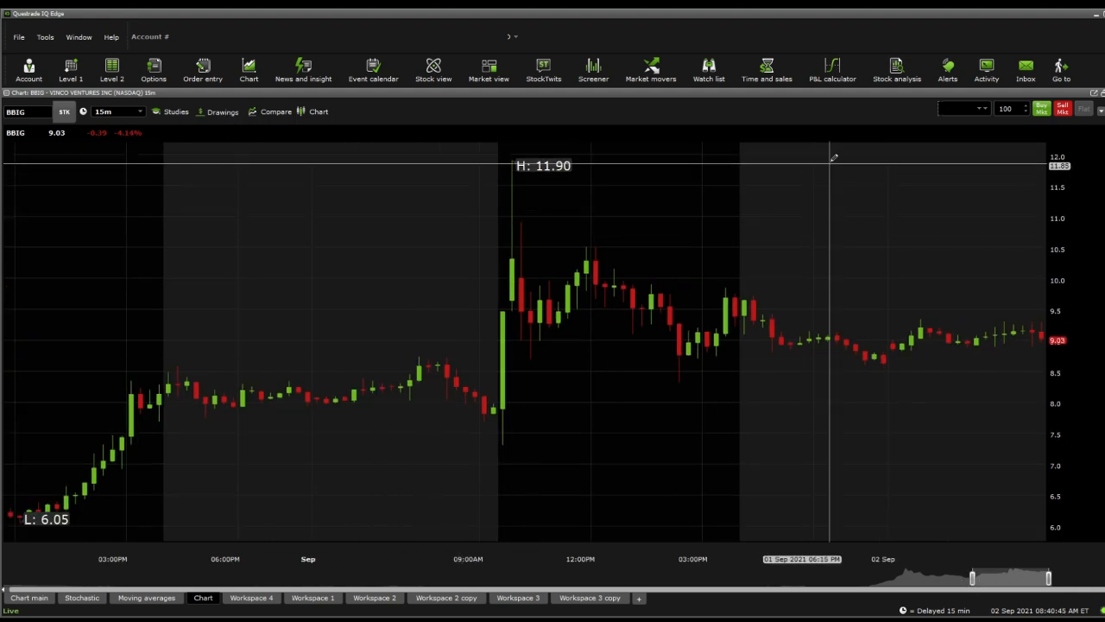
mouse_move(515, 233)
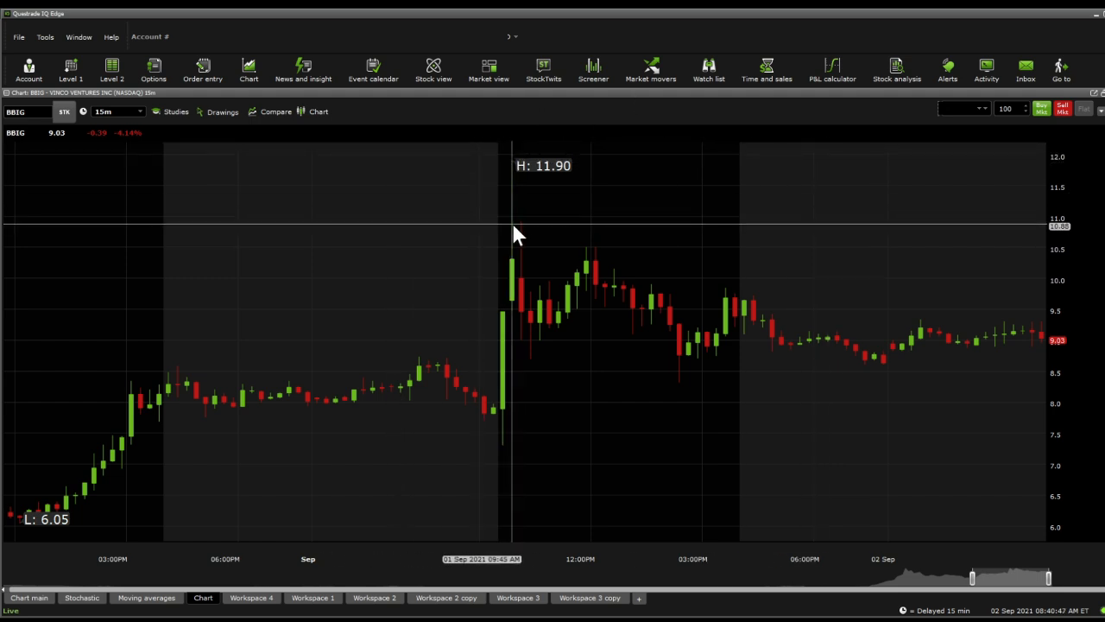
mouse_move(580, 382)
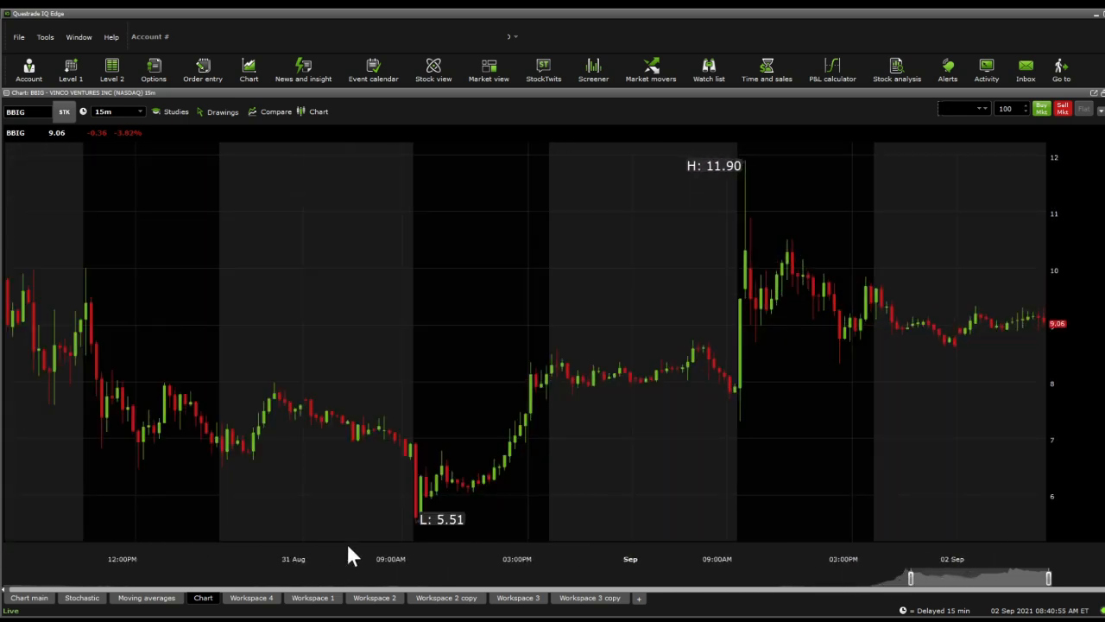
mouse_move(363, 549)
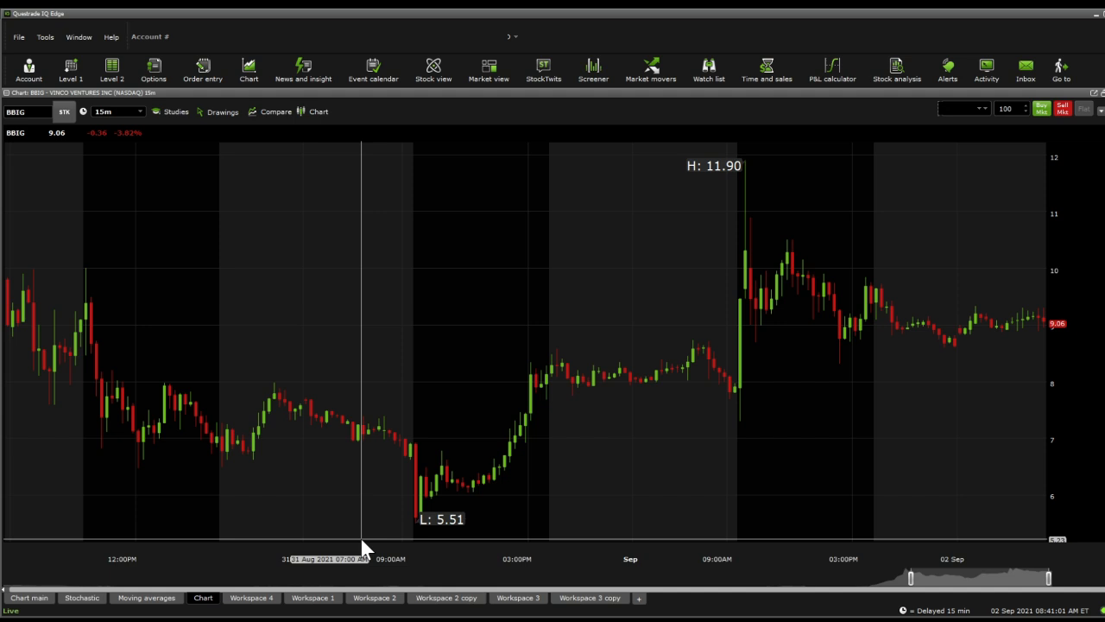
mouse_move(1012, 553)
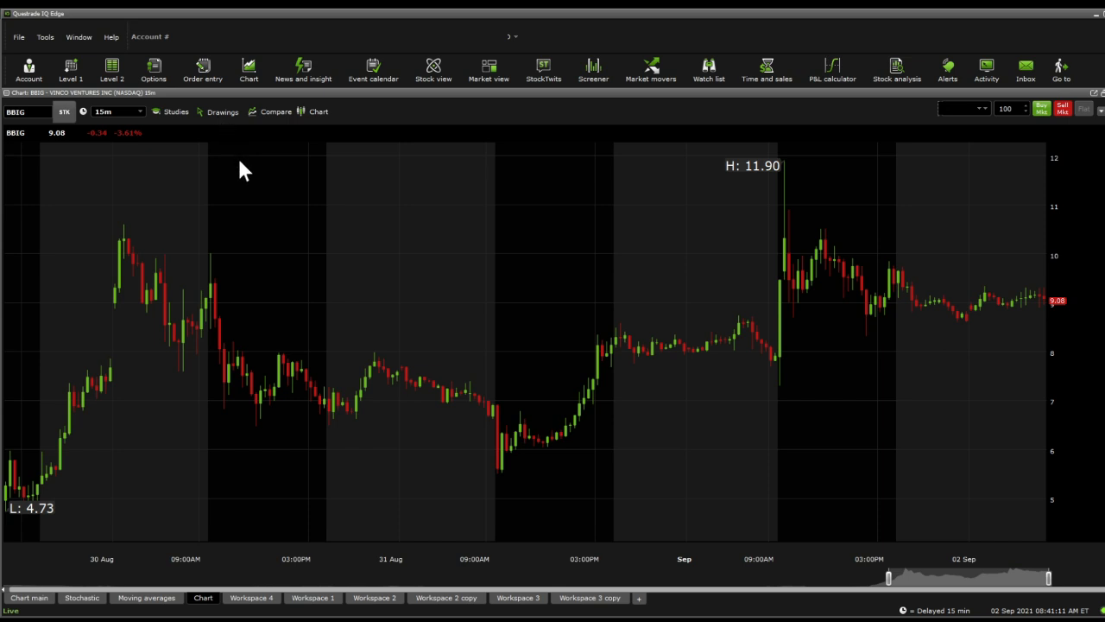
drag(791, 211, 1019, 294)
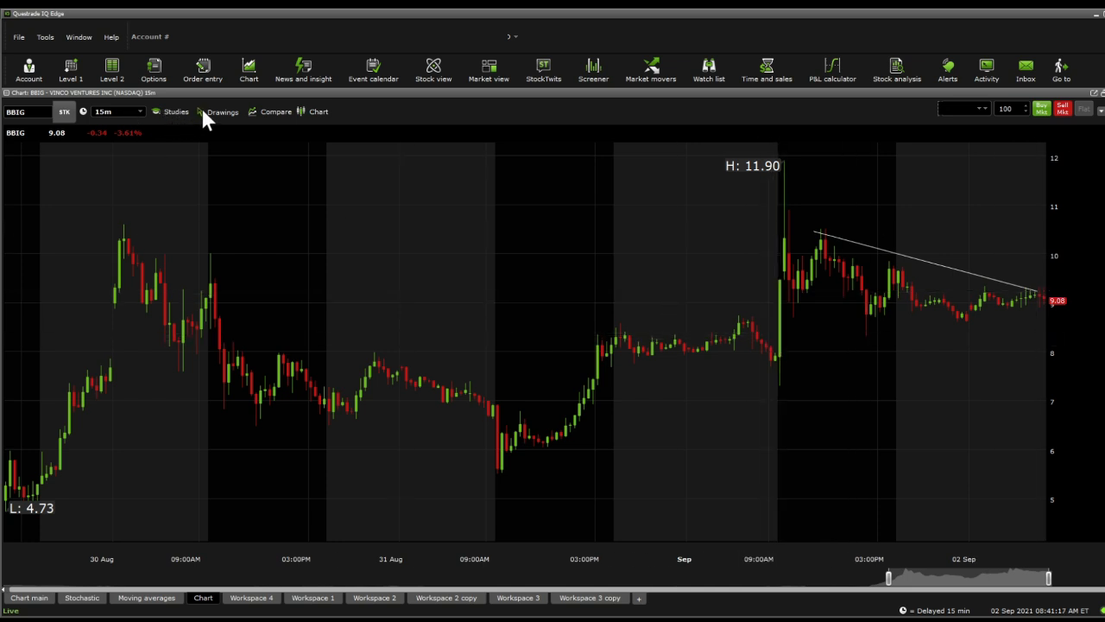
mouse_move(756, 314)
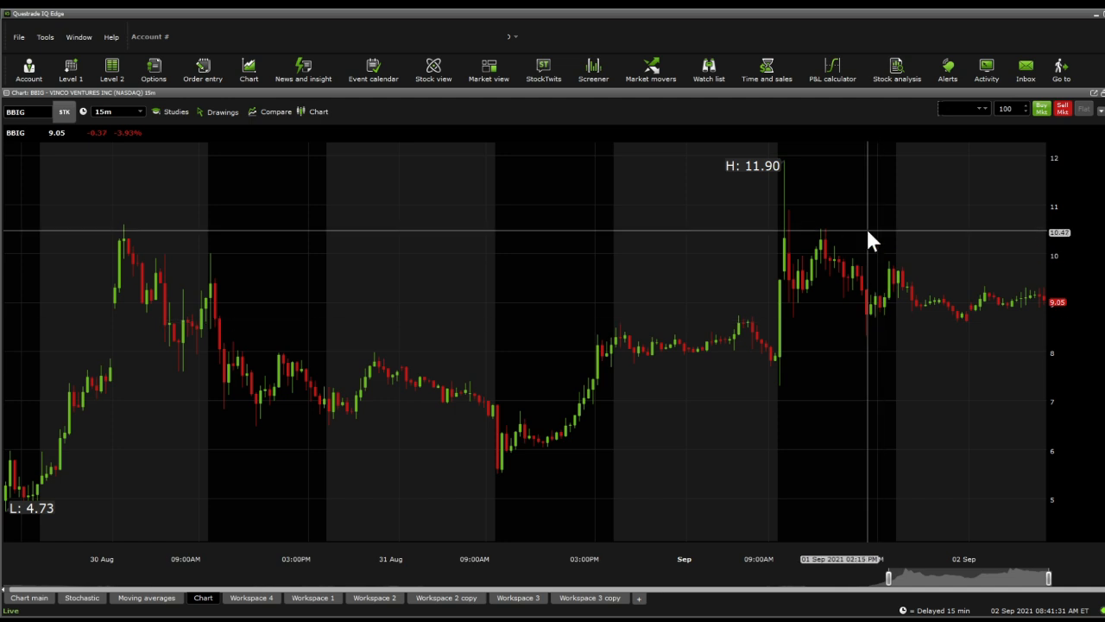
mouse_move(639, 432)
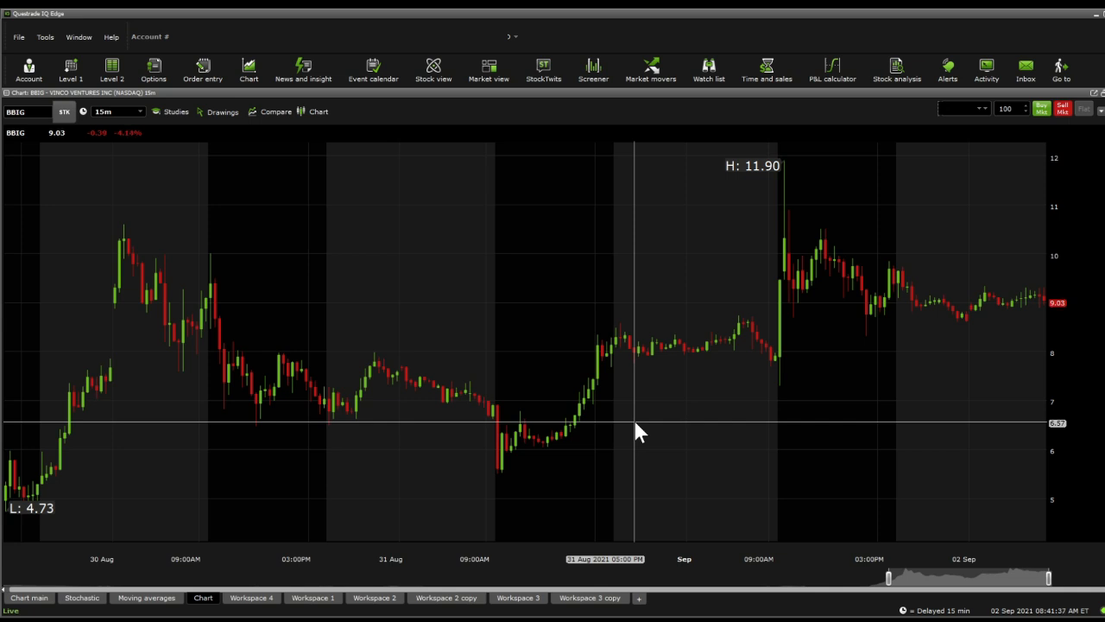
mouse_move(773, 361)
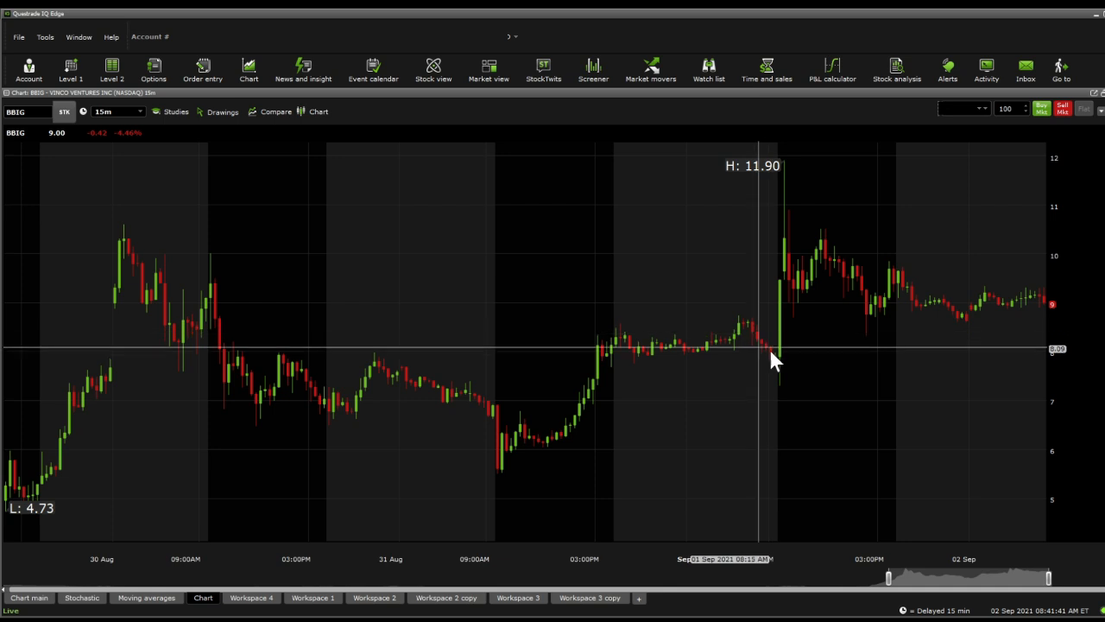
mouse_move(529, 428)
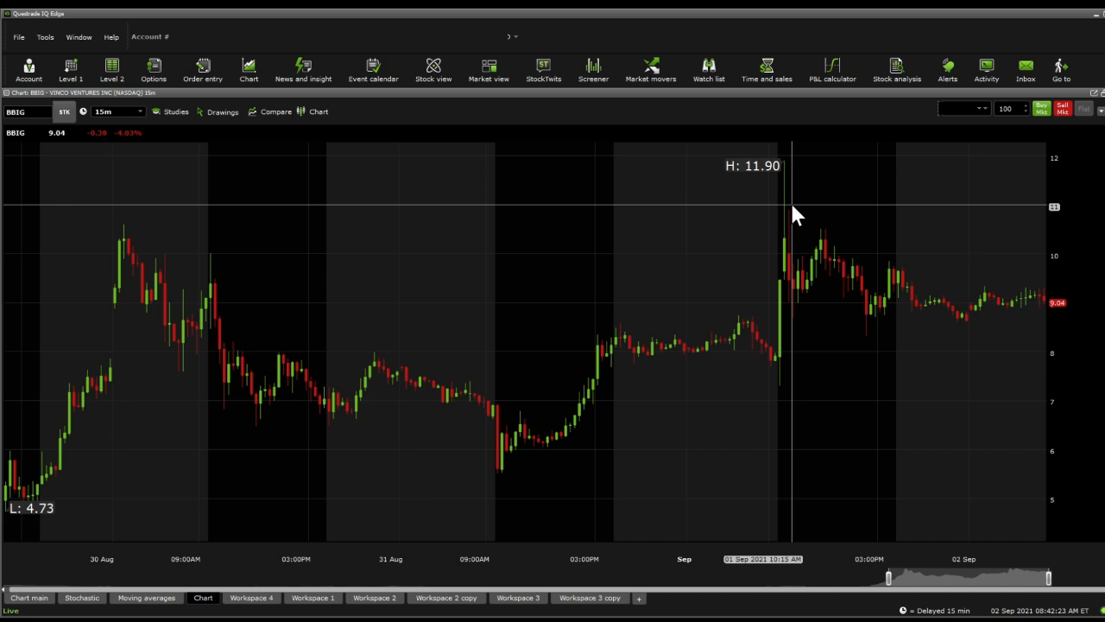
mouse_move(526, 432)
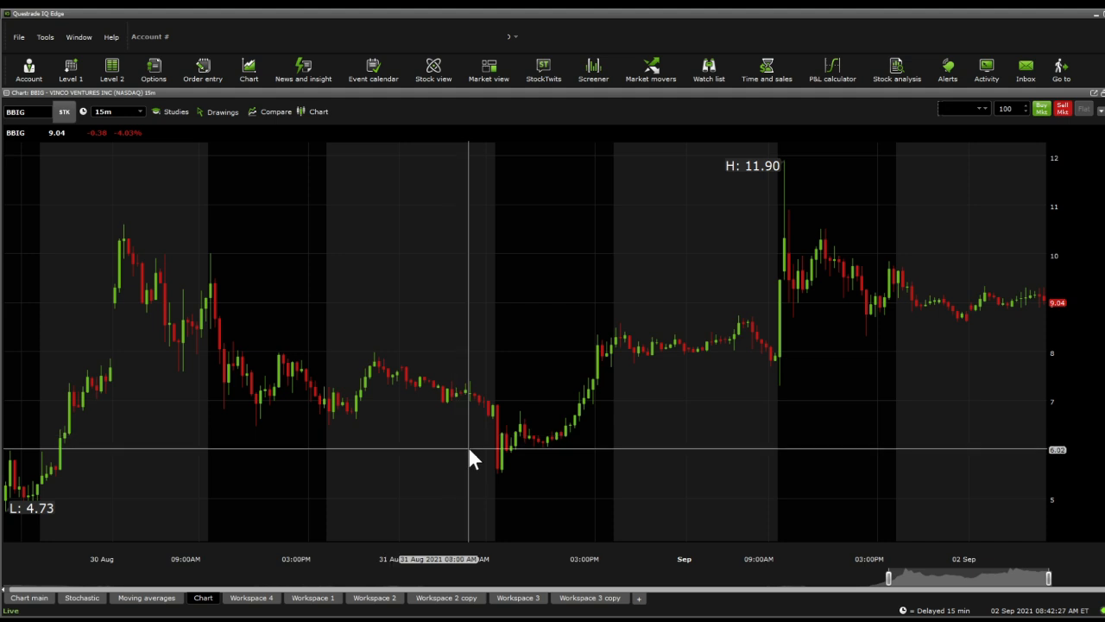
mouse_move(542, 456)
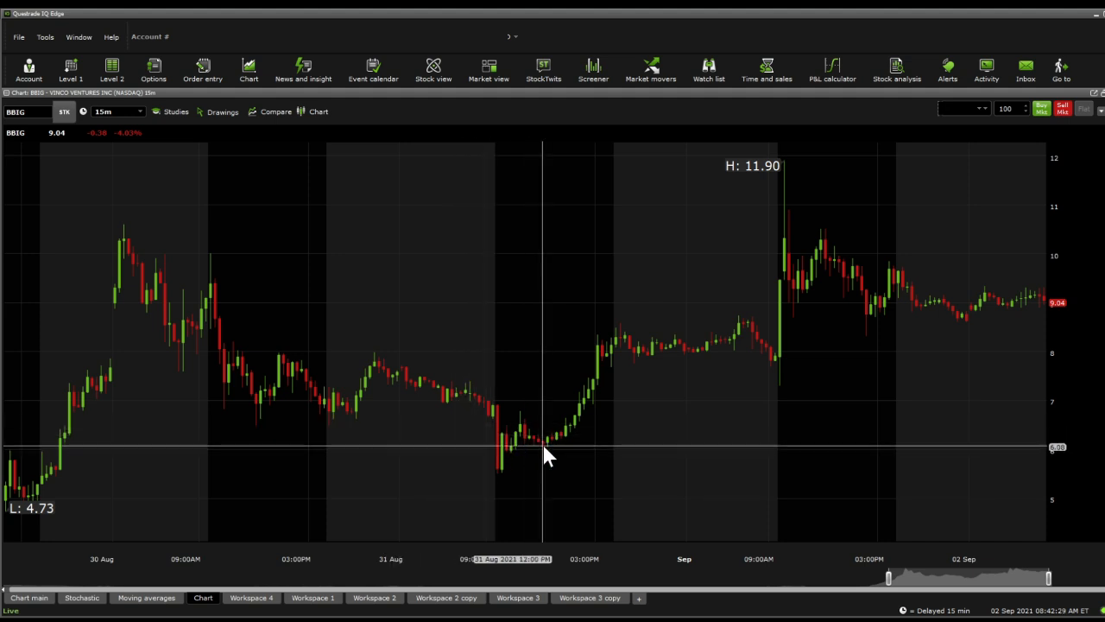
mouse_move(695, 382)
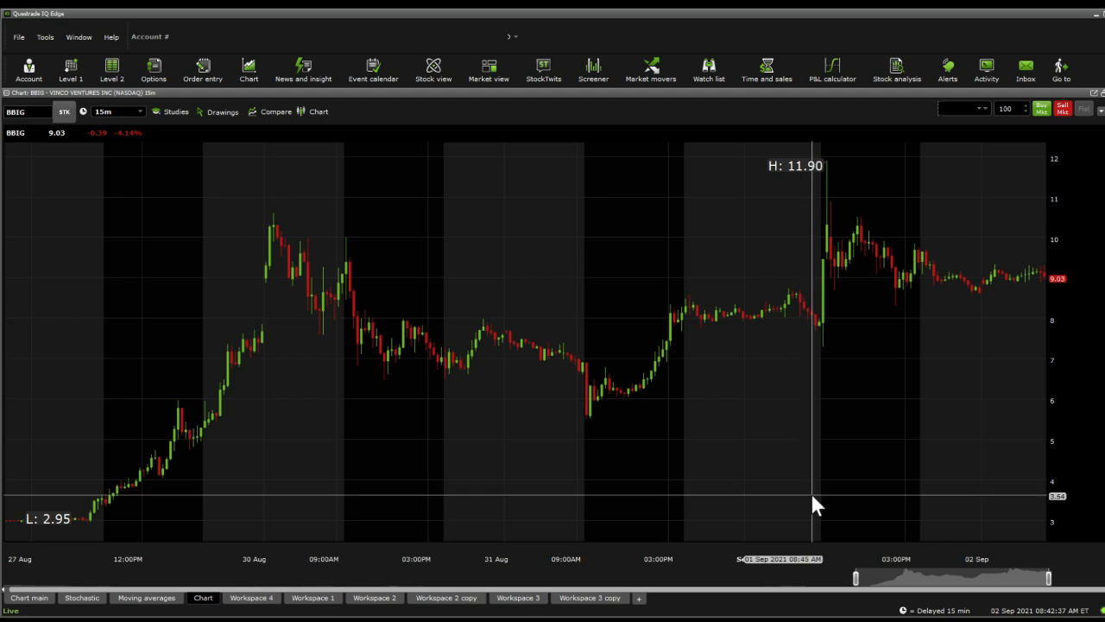
mouse_move(480, 218)
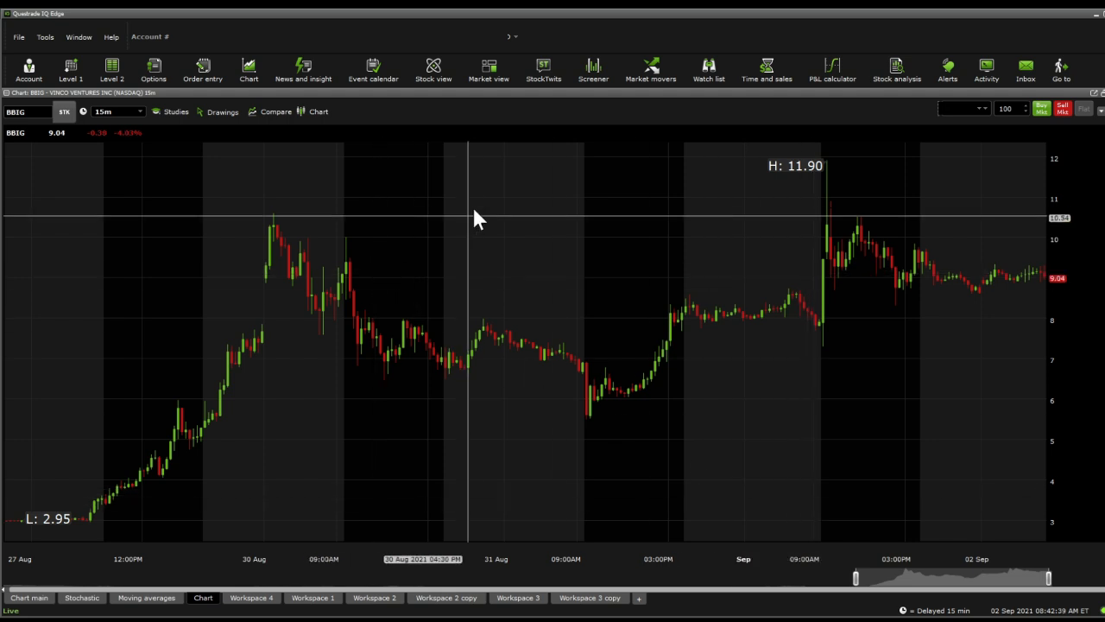
mouse_move(477, 216)
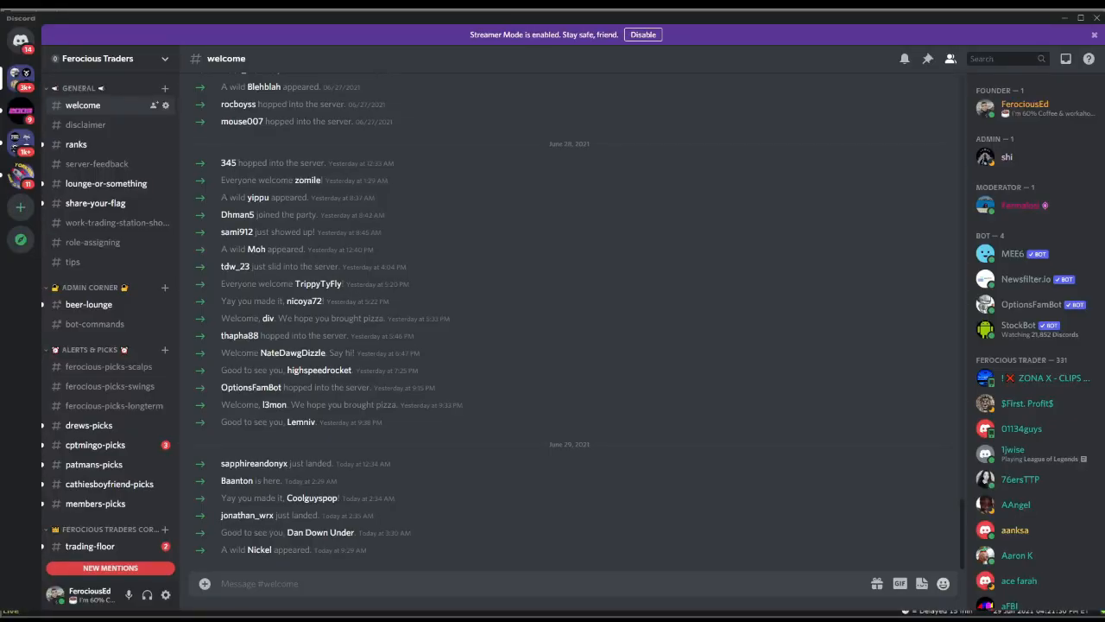
Step: Browse the bot-commands channel of the Ferocious Traders server
scroll(down, 3)
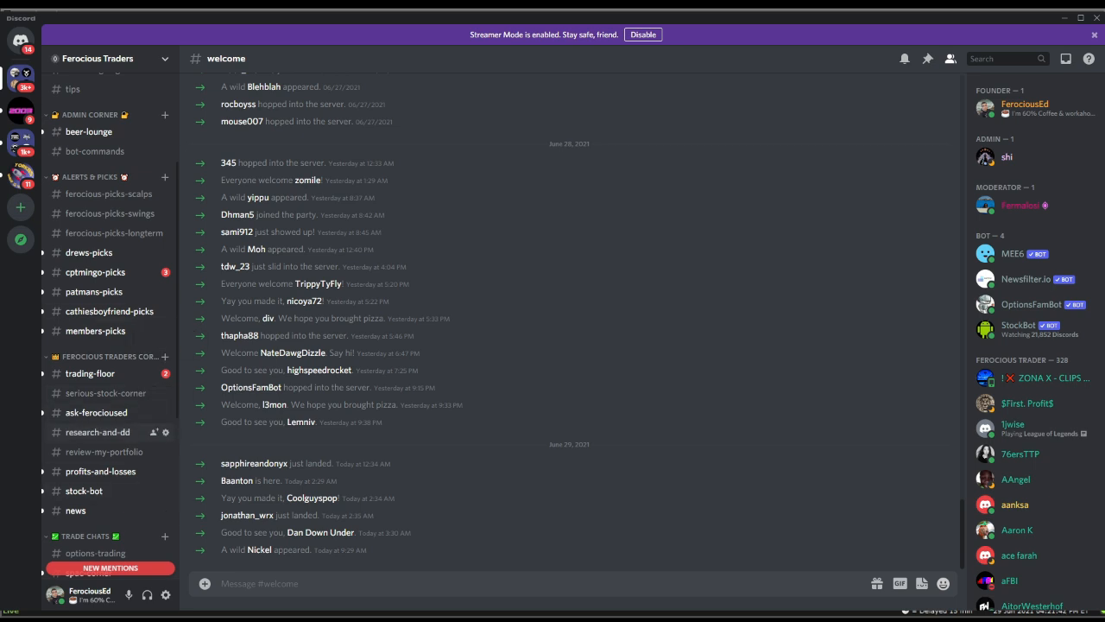
click(95, 152)
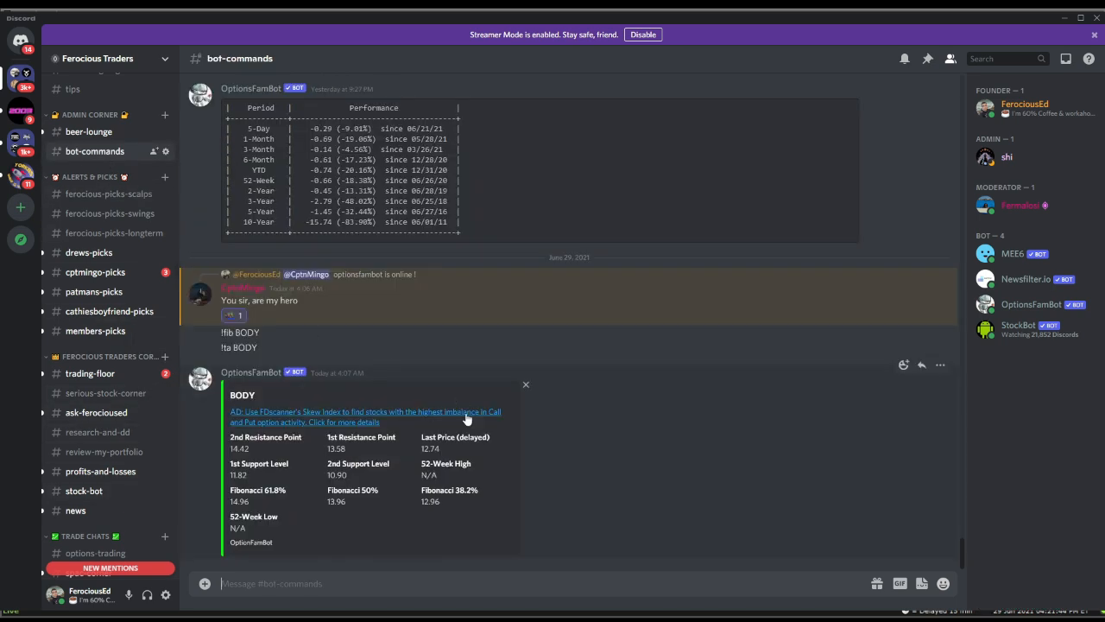
mouse_move(353, 538)
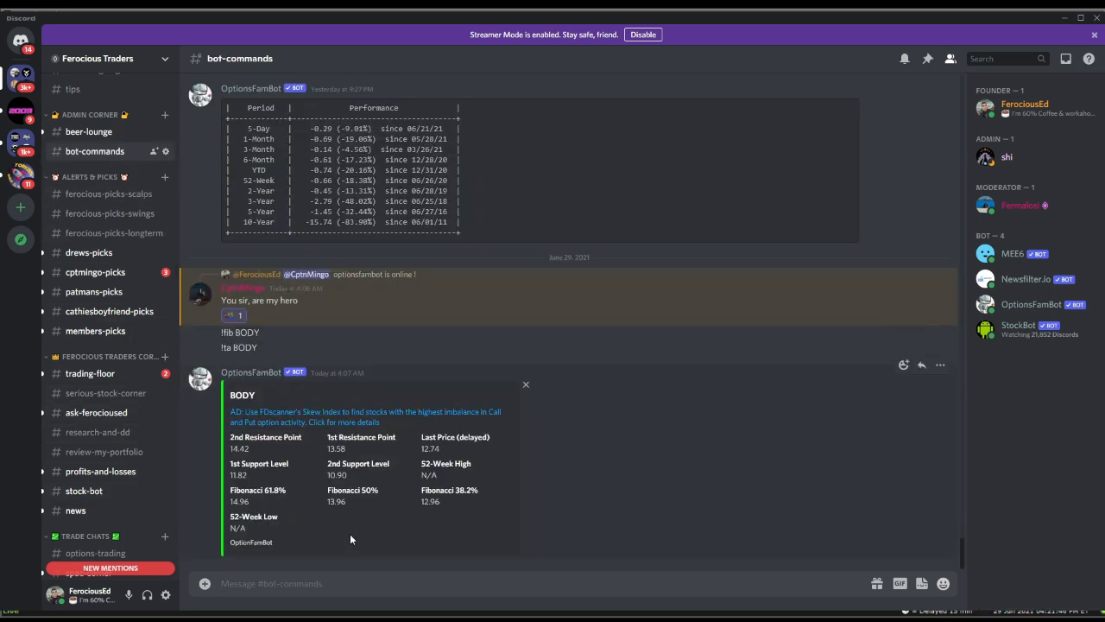
scroll(down, 3)
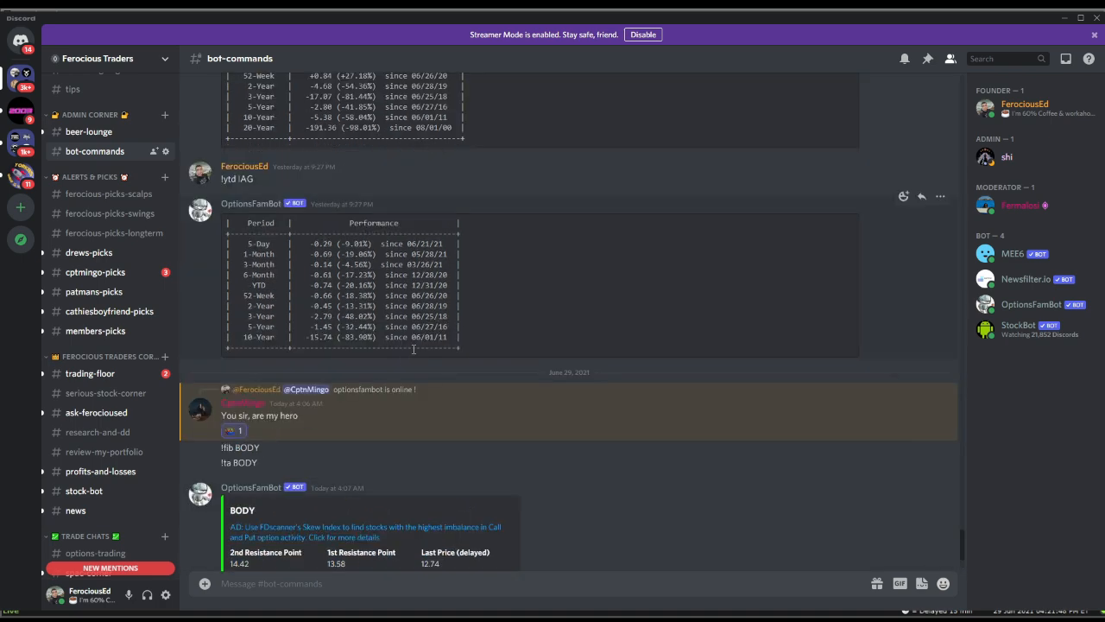
scroll(down, 3)
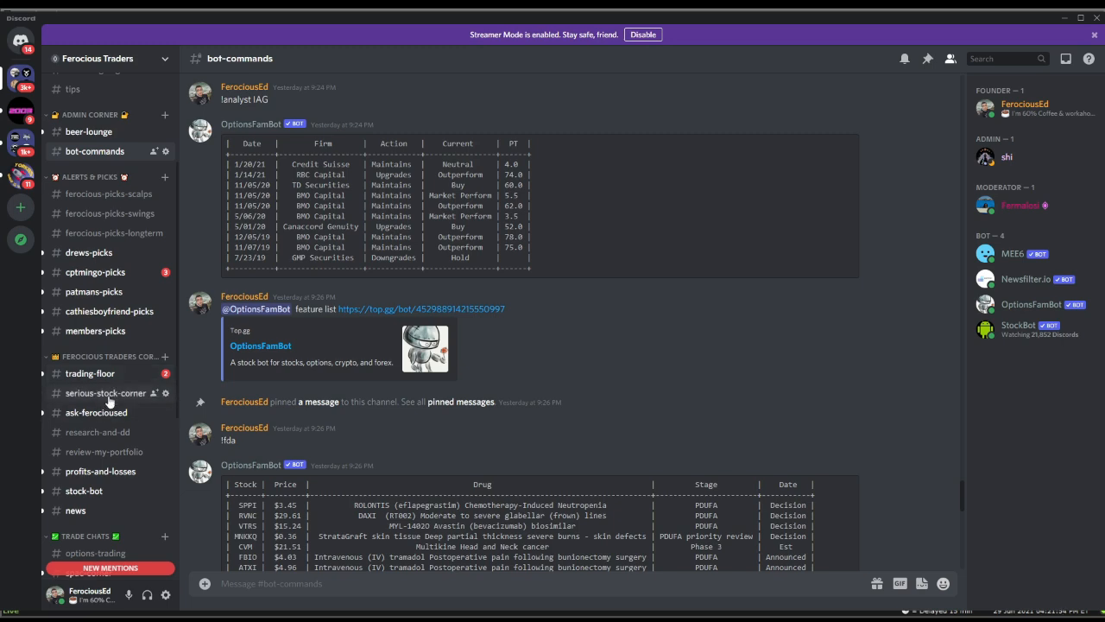
Step: Switch to the serious-stock-corner channel where members suggest tickers for analysis
click(105, 394)
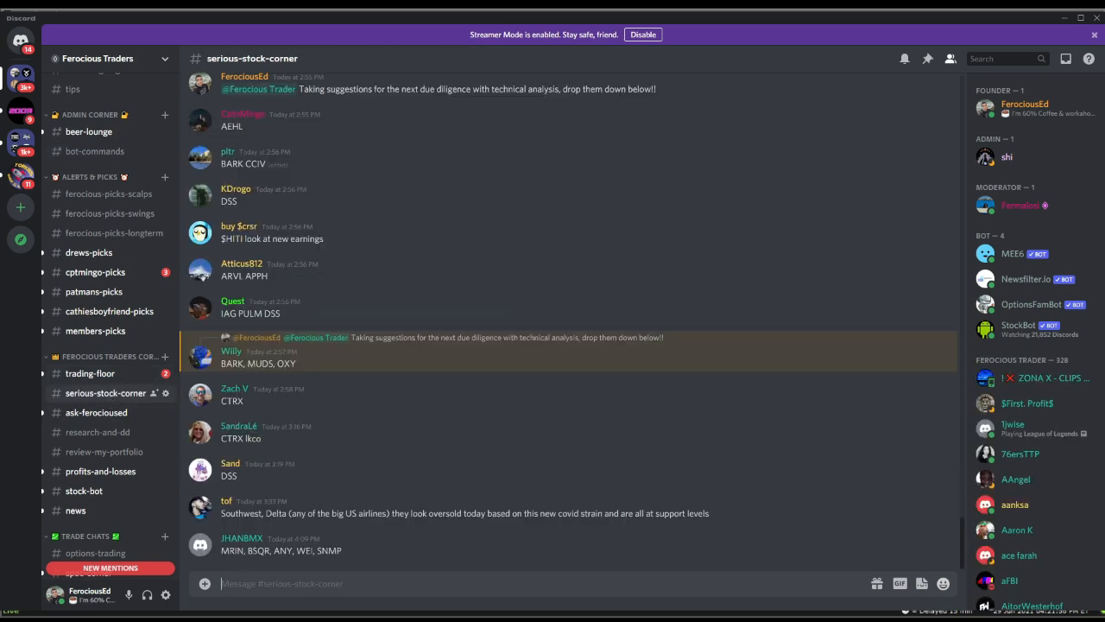